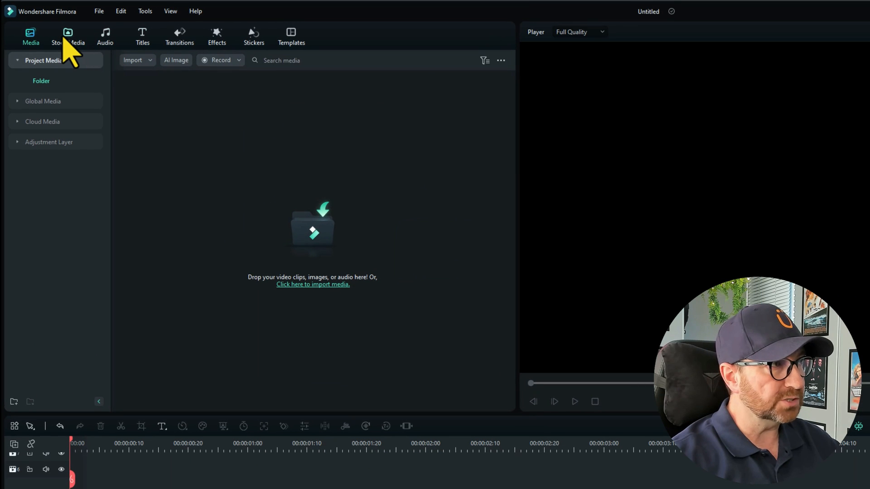
Step: Bring a red poppy clip from Stock Media into the project
left_click(68, 36)
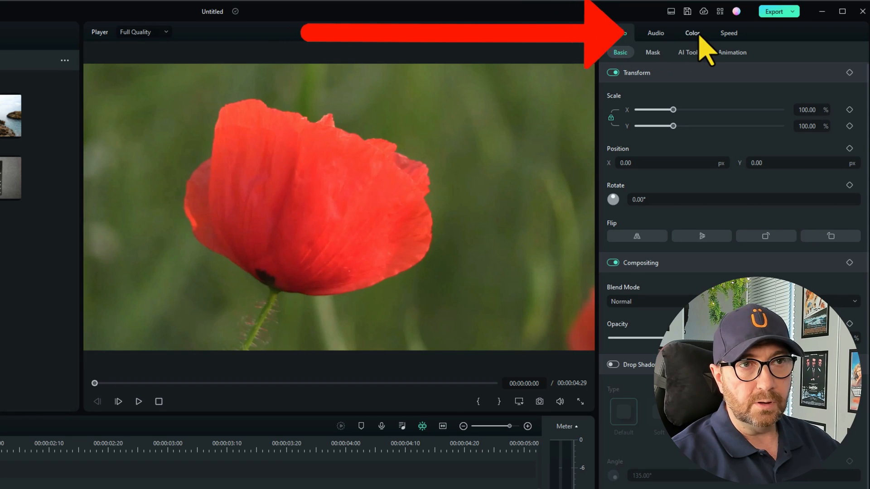
Step: Show the poppy clip's Color settings on the Basic section with presets, LUT and sliders
left_click(692, 33)
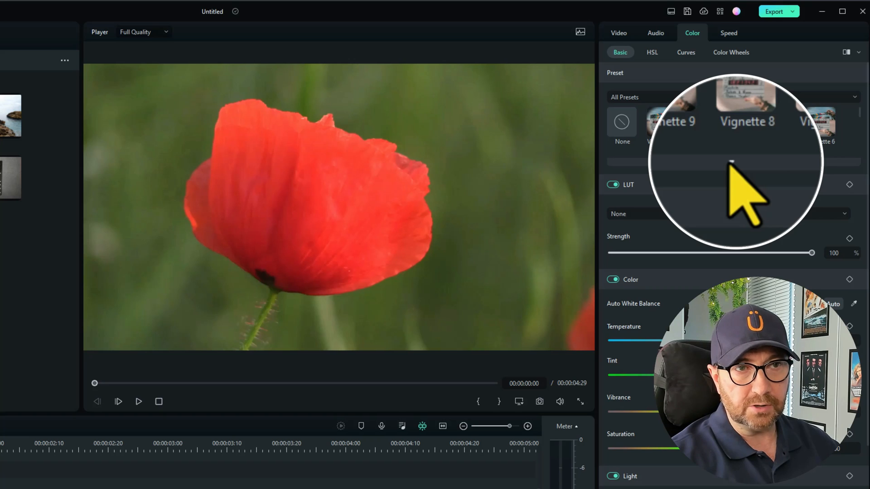
left_click(741, 173)
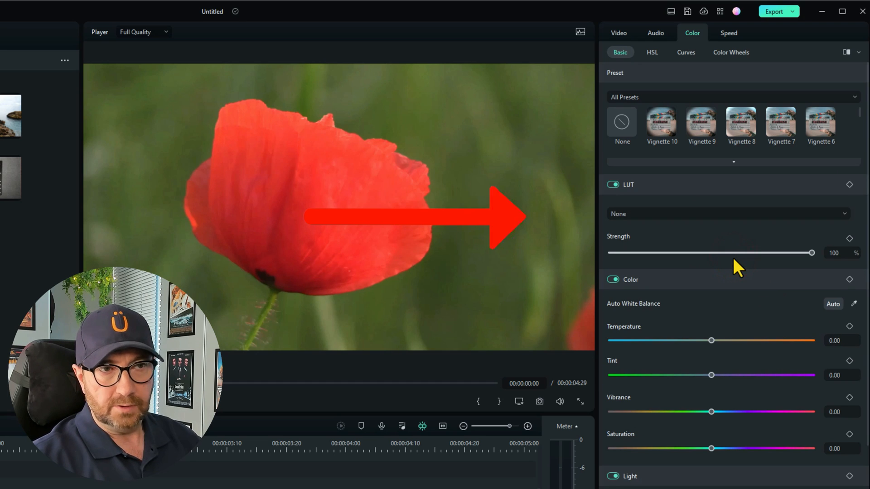
left_click(839, 214)
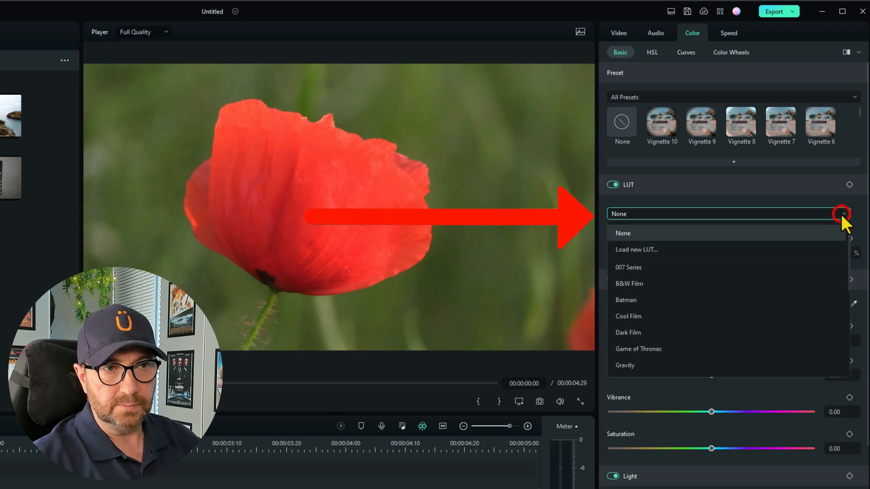
mouse_move(782, 280)
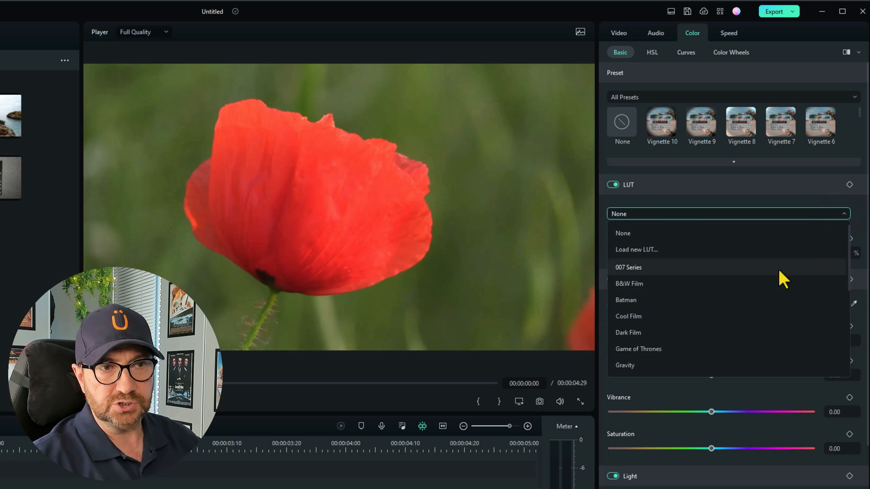
left_click(629, 283)
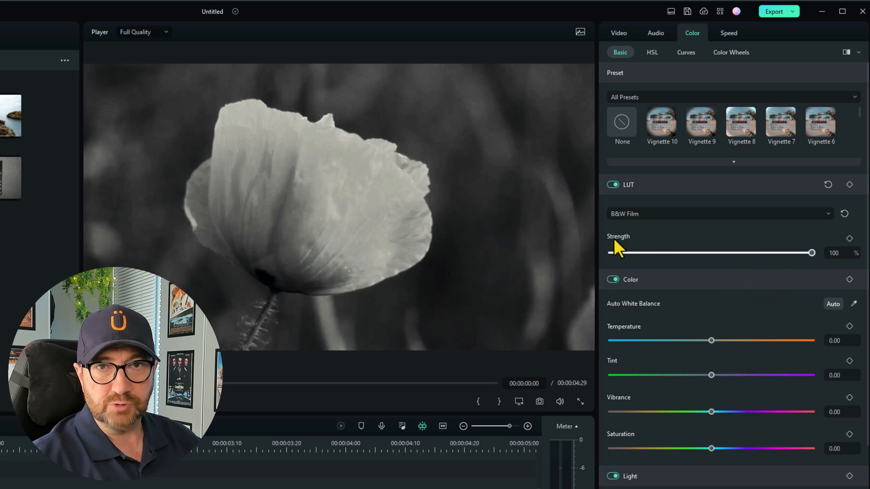
left_click_drag(812, 253, 810, 253)
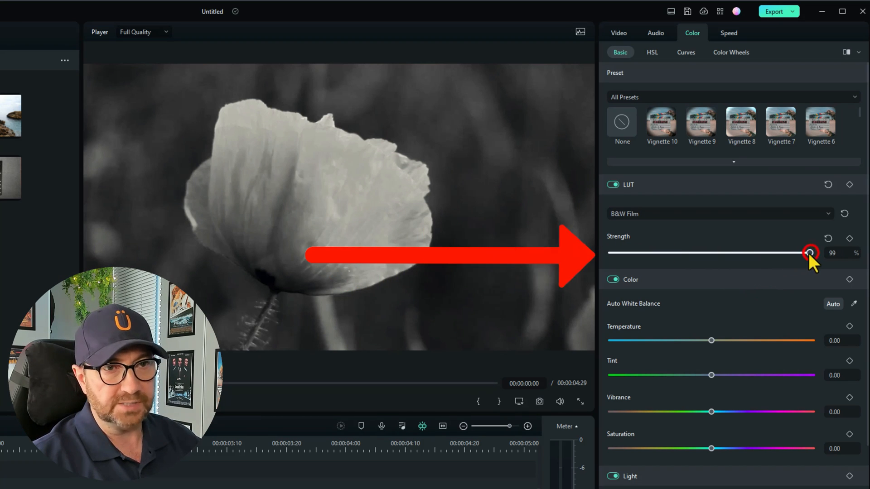
left_click_drag(809, 253, 743, 253)
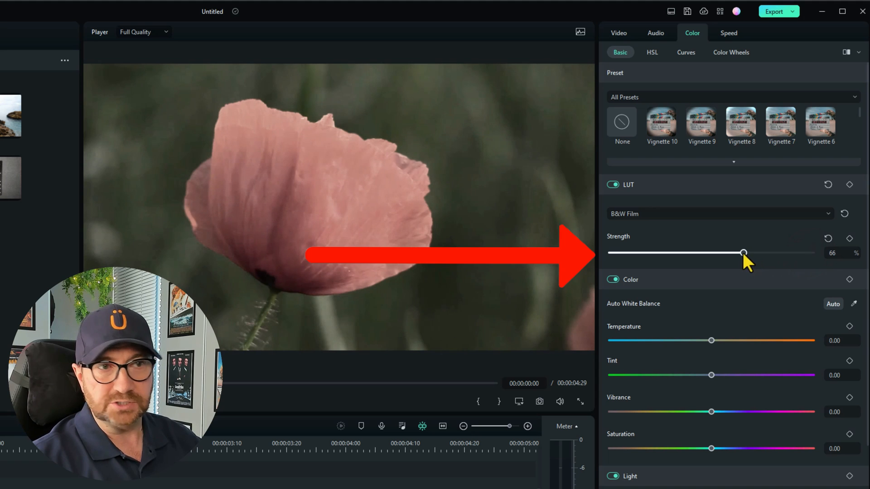
left_click_drag(743, 253, 681, 253)
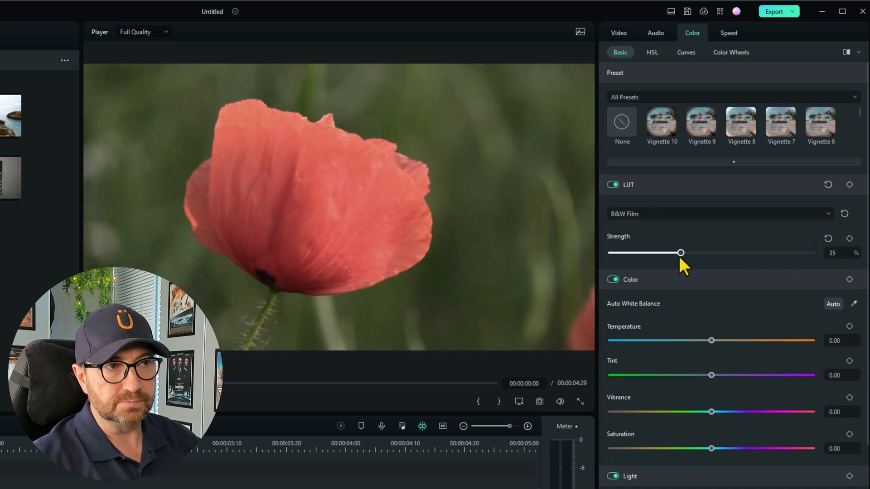
left_click_drag(681, 253, 813, 253)
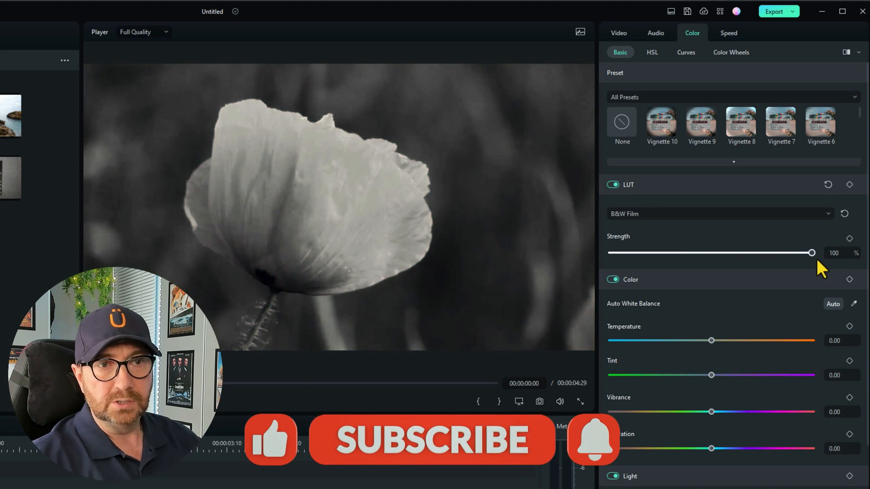
left_click(828, 213)
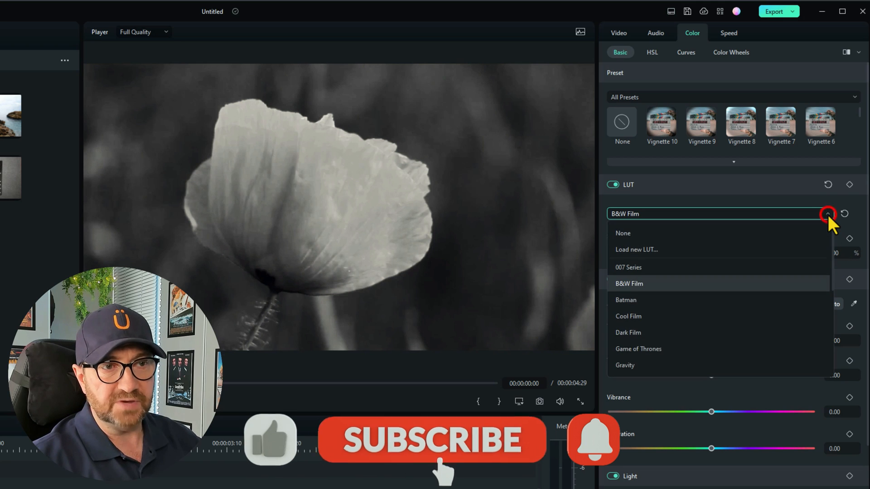
scroll("down", 3)
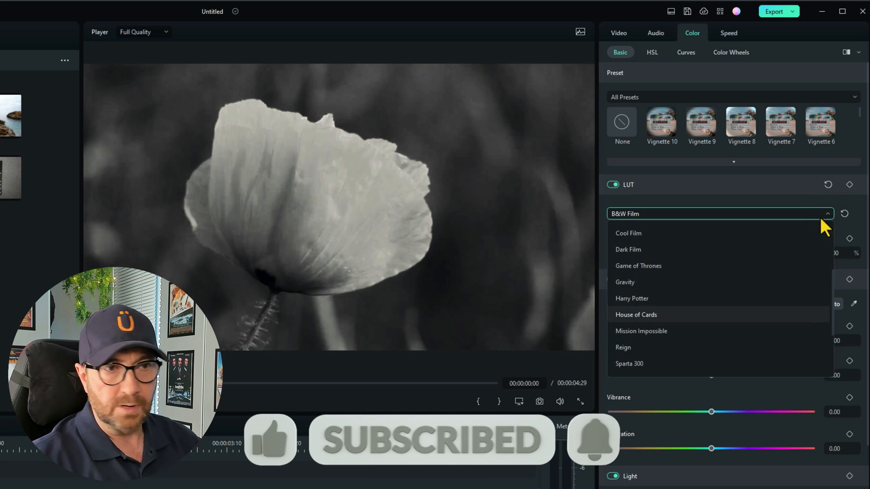
left_click(638, 266)
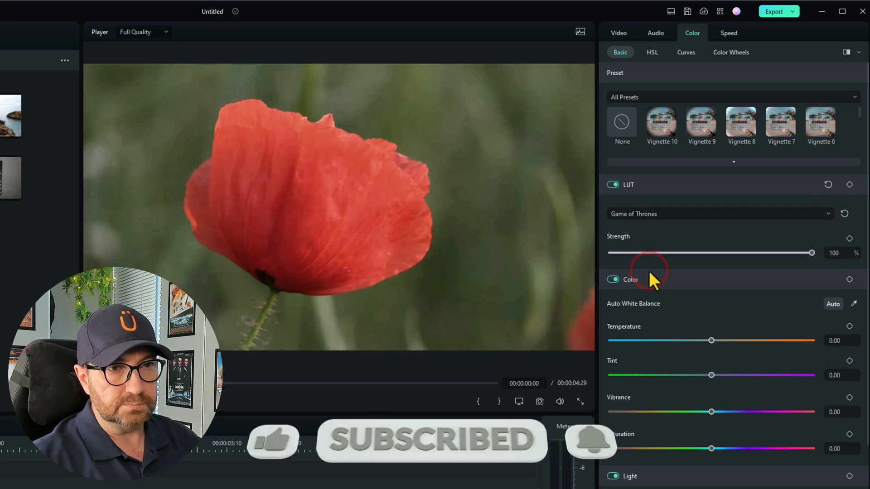
left_click(826, 214)
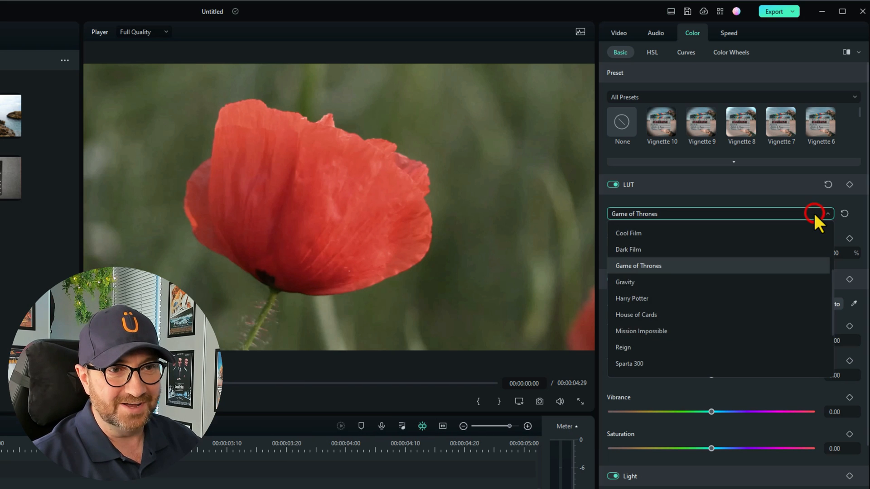
scroll("down", 3)
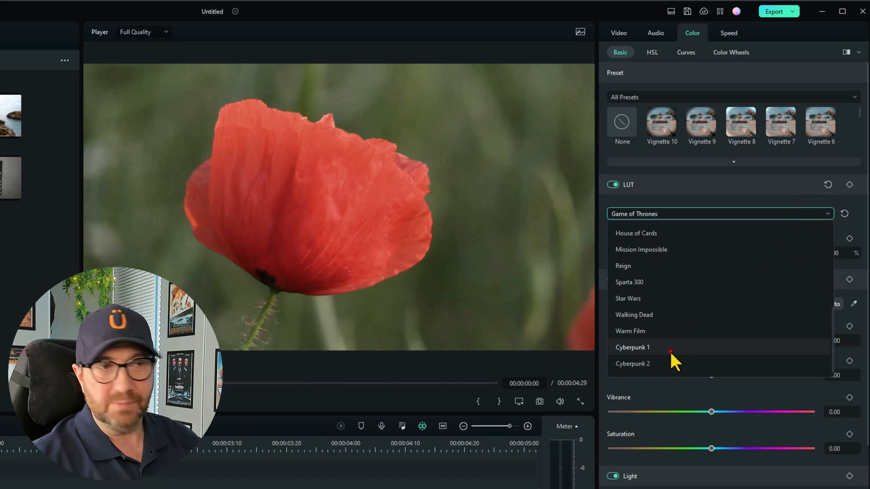
left_click(632, 347)
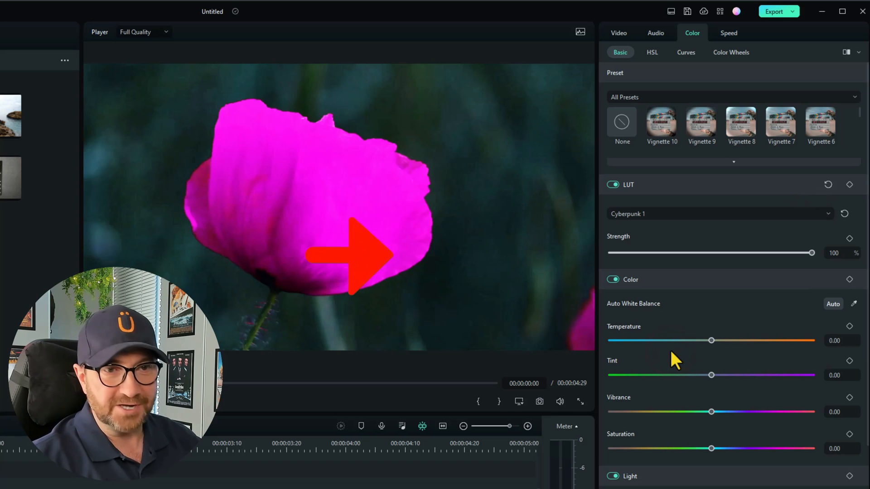
left_click_drag(812, 253, 790, 253)
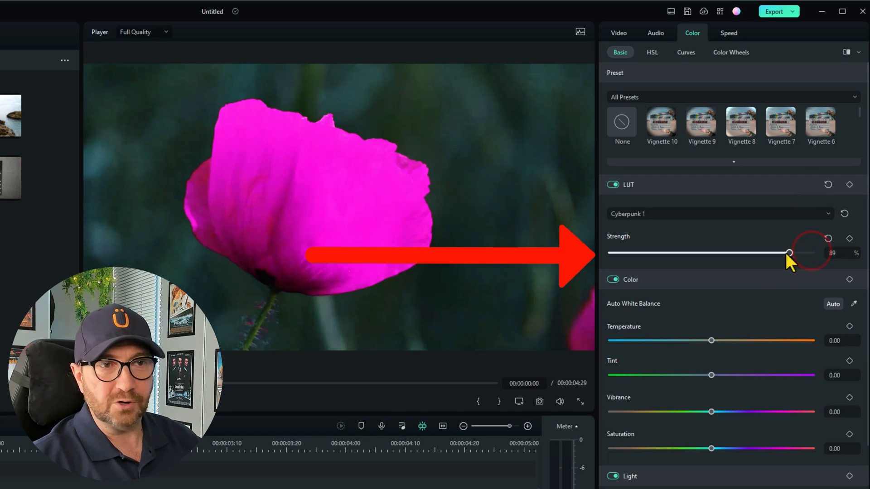
left_click_drag(789, 253, 701, 253)
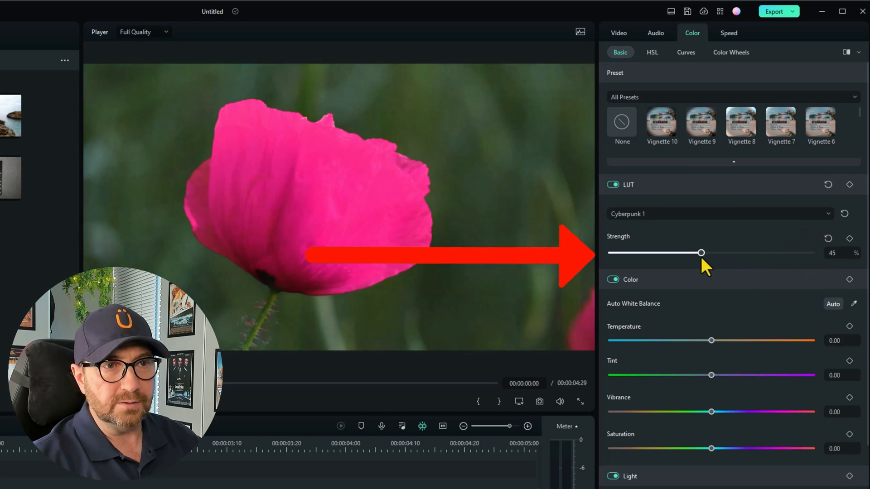
left_click_drag(702, 252, 677, 253)
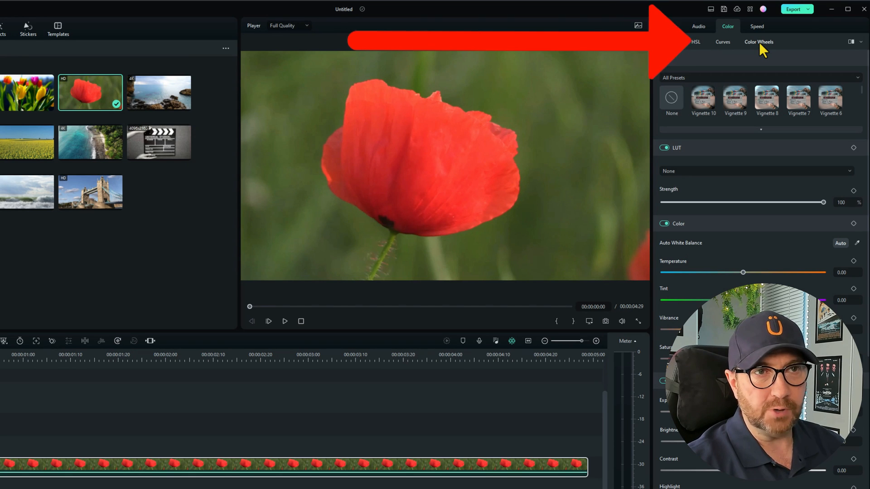
left_click(758, 42)
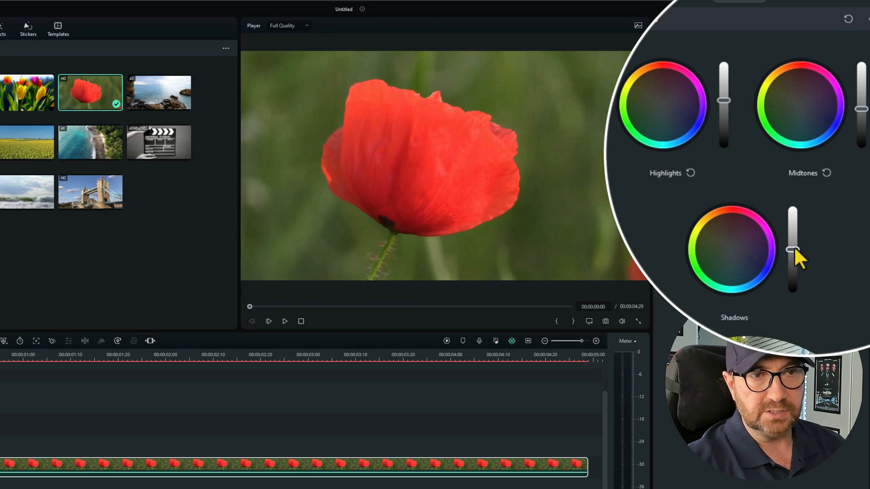
left_click_drag(792, 253, 792, 269)
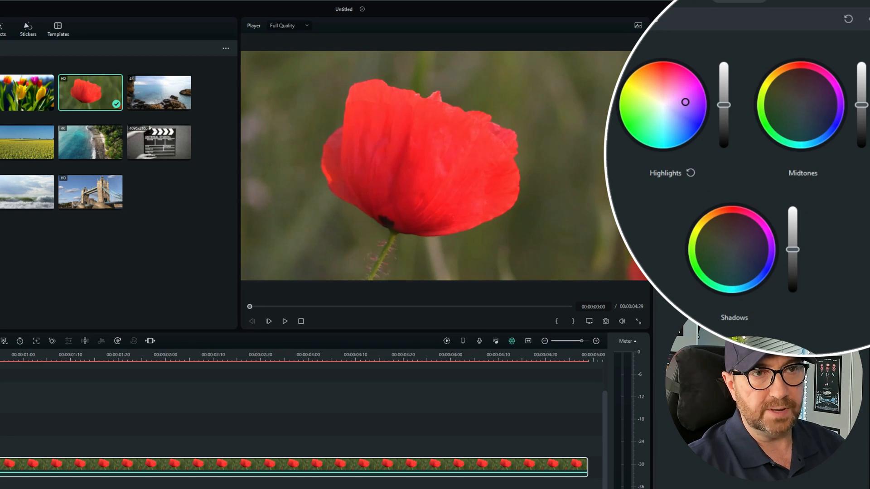
left_click_drag(685, 103, 640, 128)
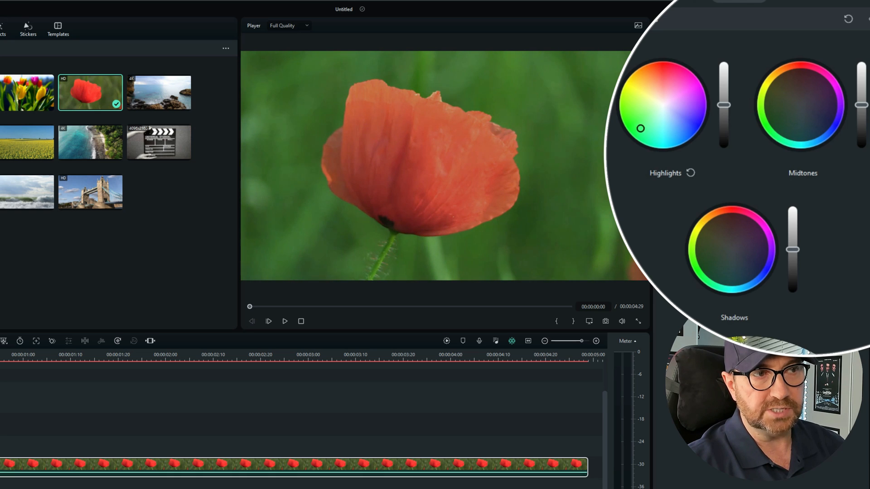
left_click_drag(640, 128, 636, 80)
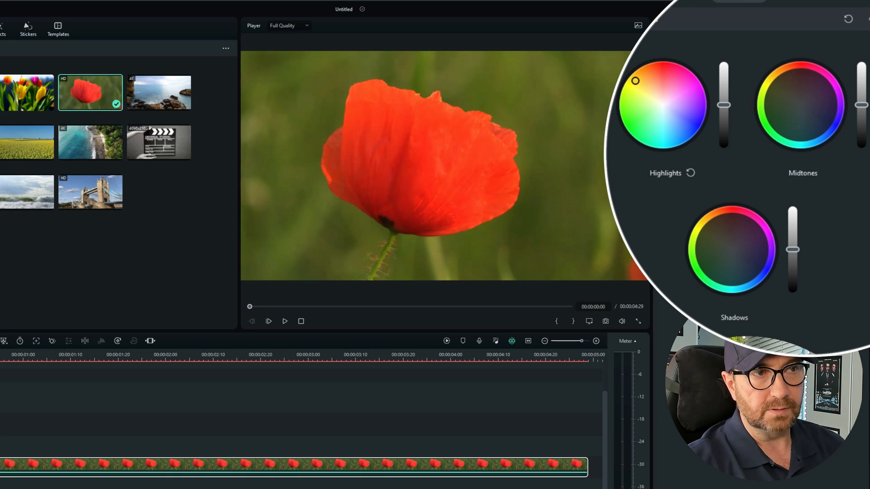
left_click_drag(634, 80, 663, 110)
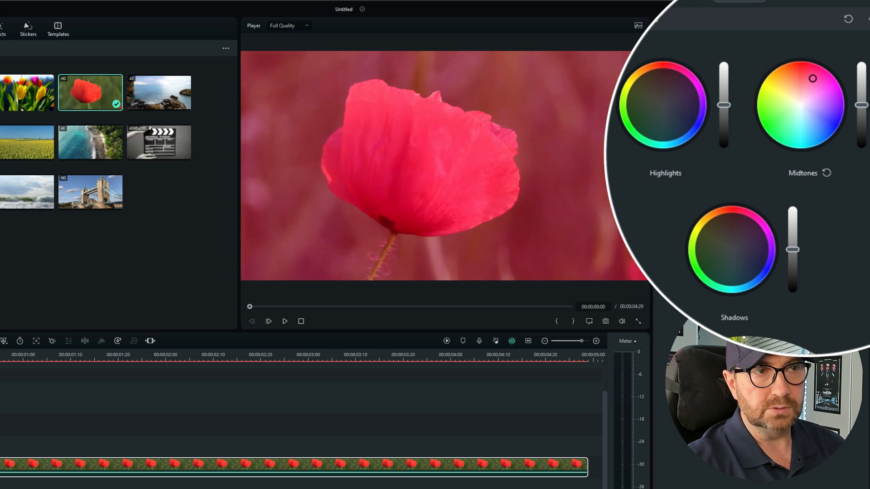
left_click_drag(812, 78, 822, 132)
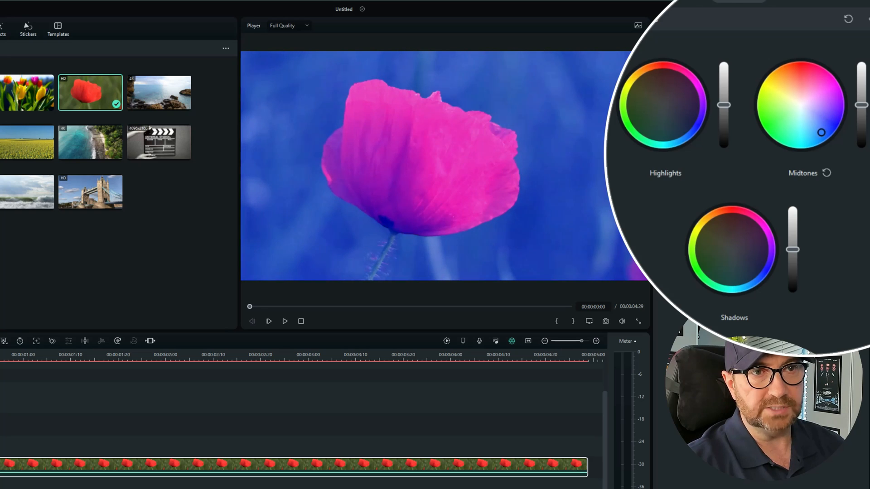
left_click_drag(822, 132, 792, 83)
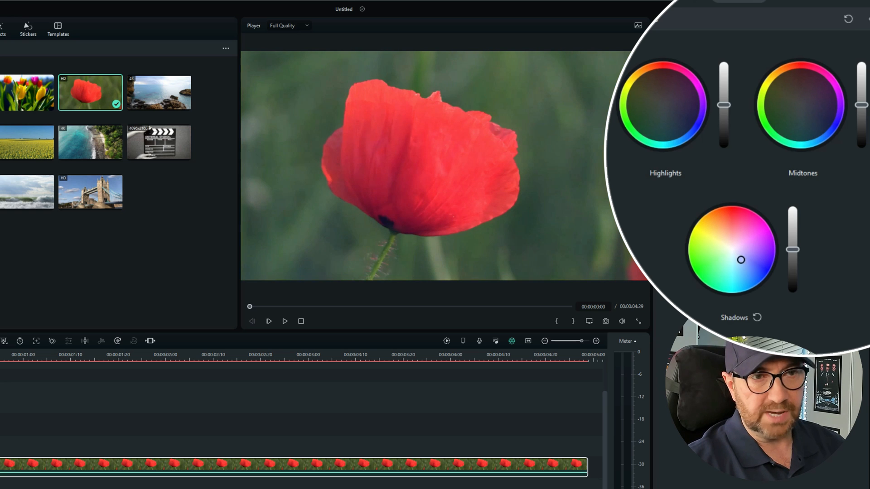
left_click_drag(740, 261, 704, 236)
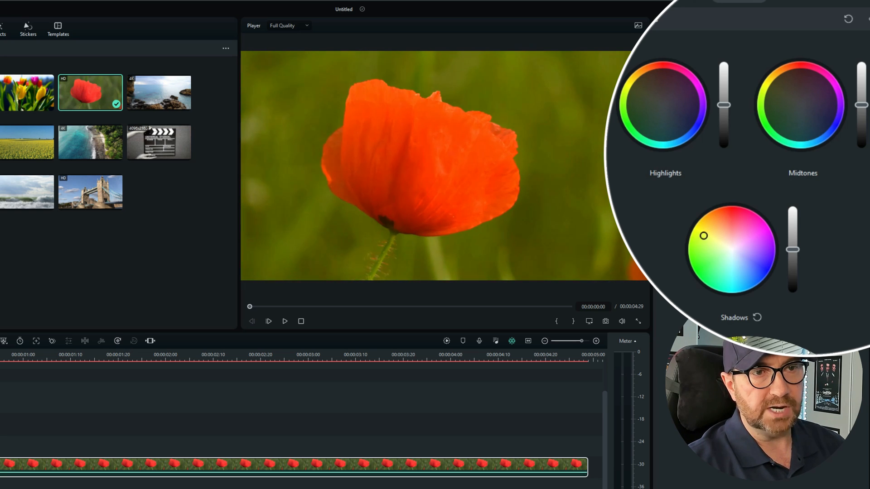
left_click_drag(704, 236, 731, 267)
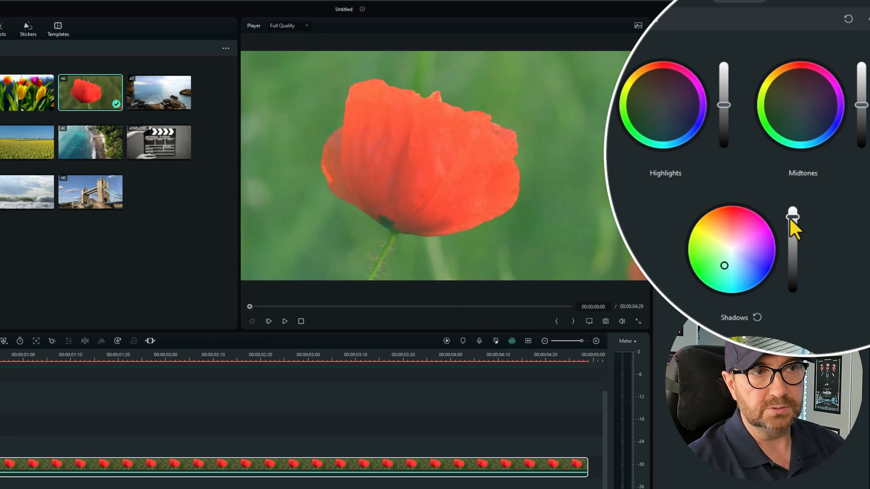
left_click_drag(793, 214, 792, 258)
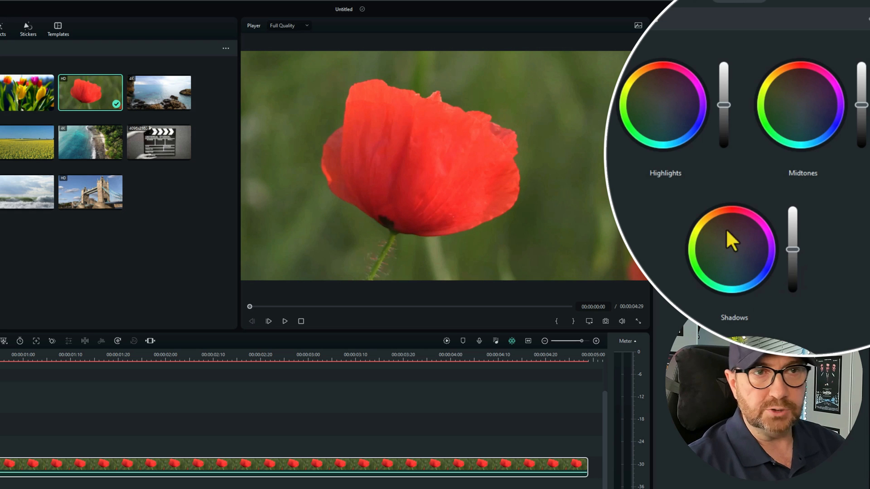
mouse_move(676, 128)
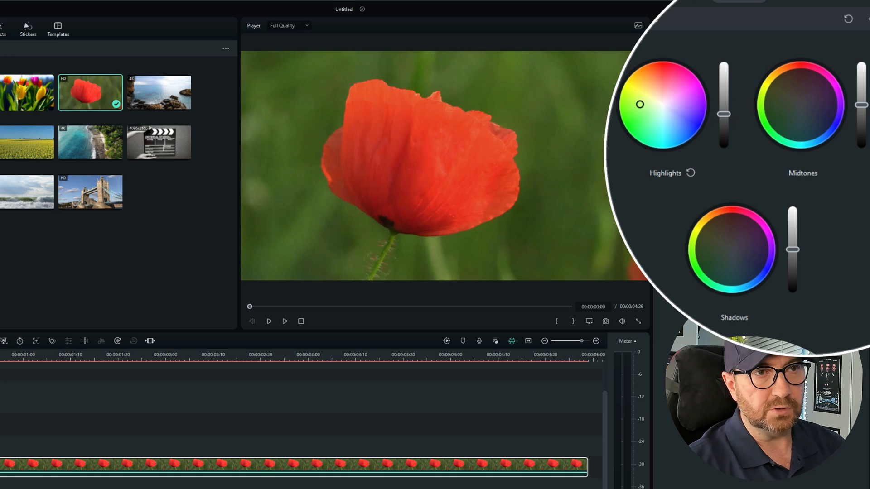
left_click_drag(639, 105, 630, 130)
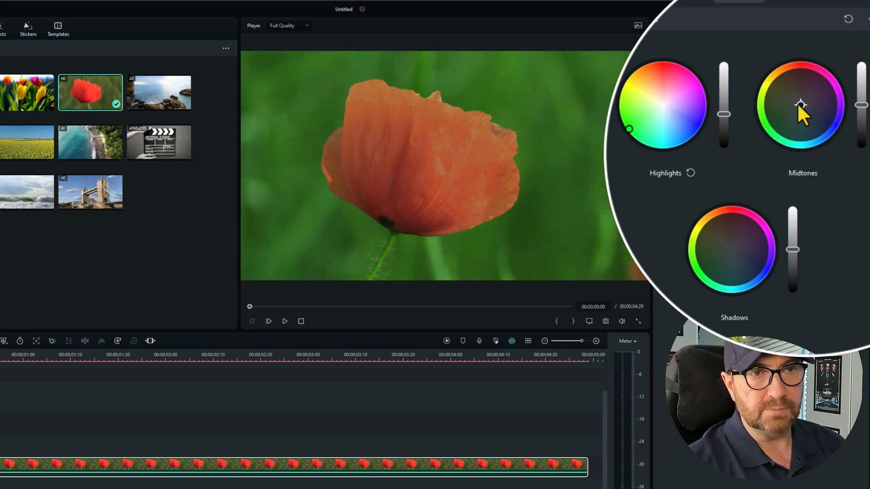
left_click_drag(800, 104, 805, 101)
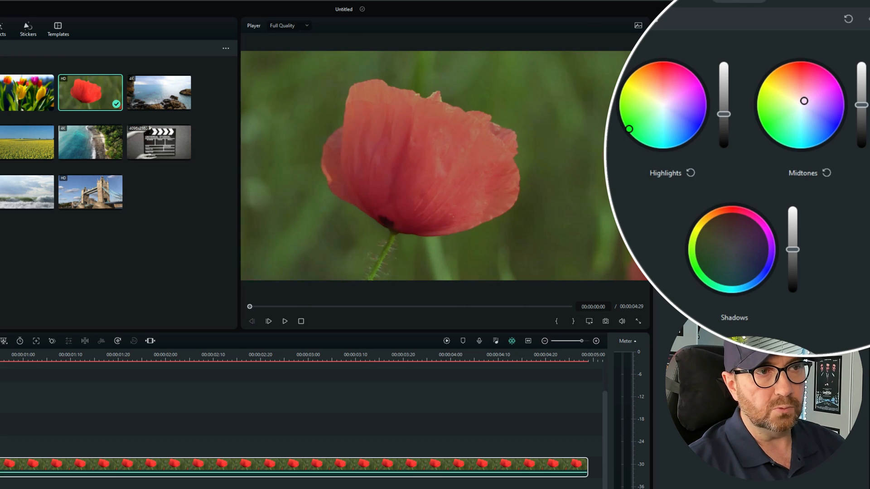
left_click_drag(805, 101, 827, 109)
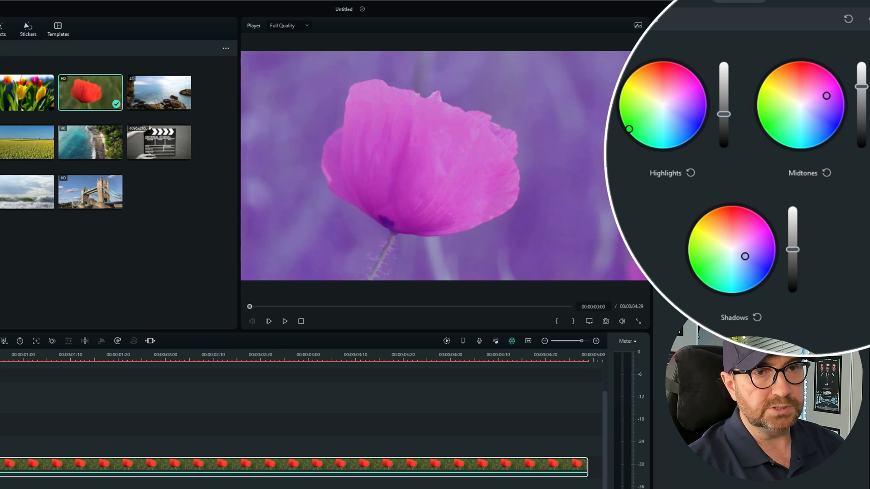
left_click_drag(746, 255, 711, 227)
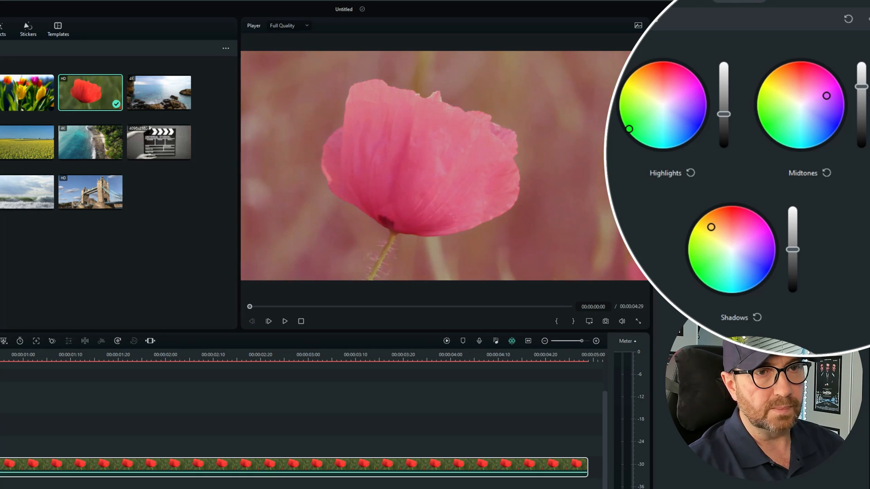
left_click_drag(712, 227, 758, 257)
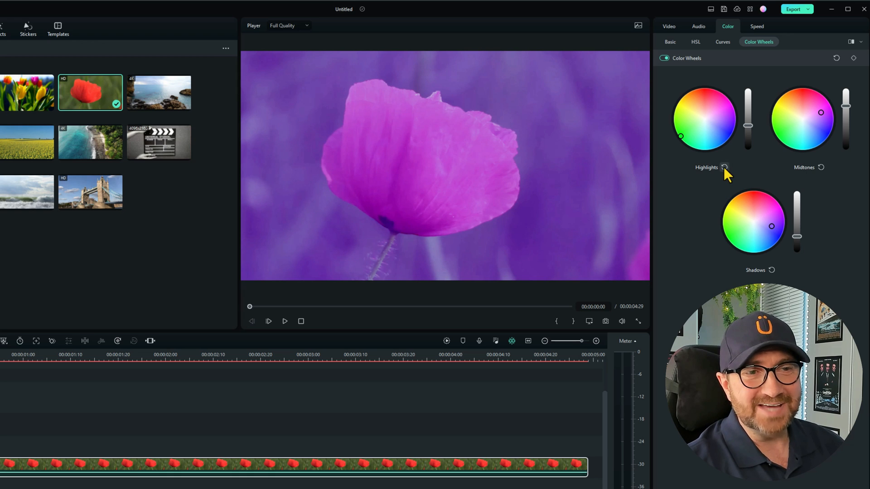
left_click(725, 167)
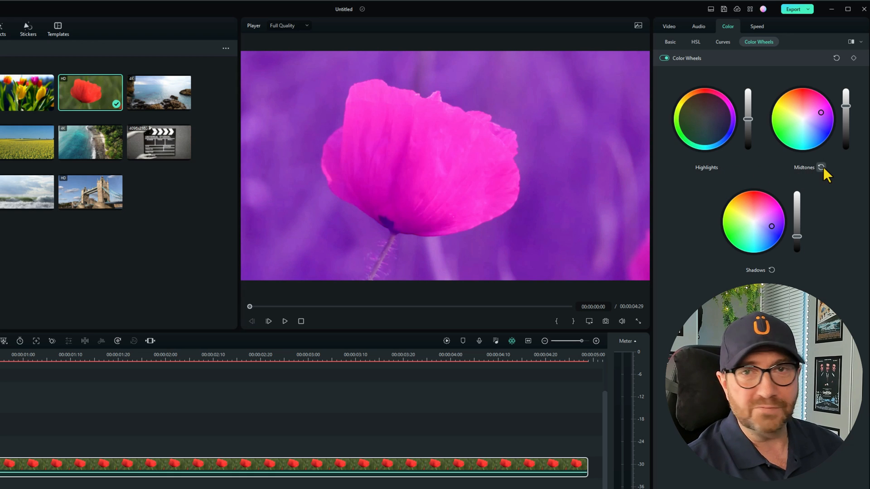
left_click(822, 167)
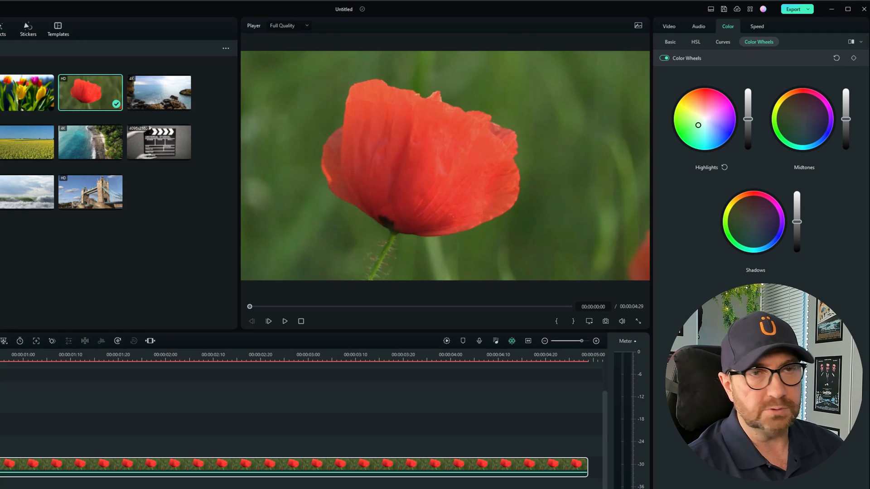
Step: Tint the highlights toward magenta and adjust their brightness on the colour wheel
left_click_drag(699, 125, 711, 130)
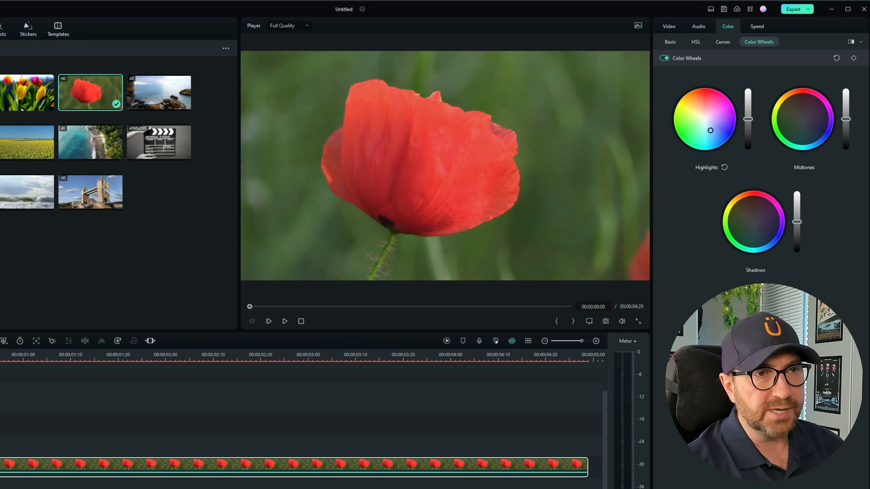
left_click_drag(710, 130, 716, 135)
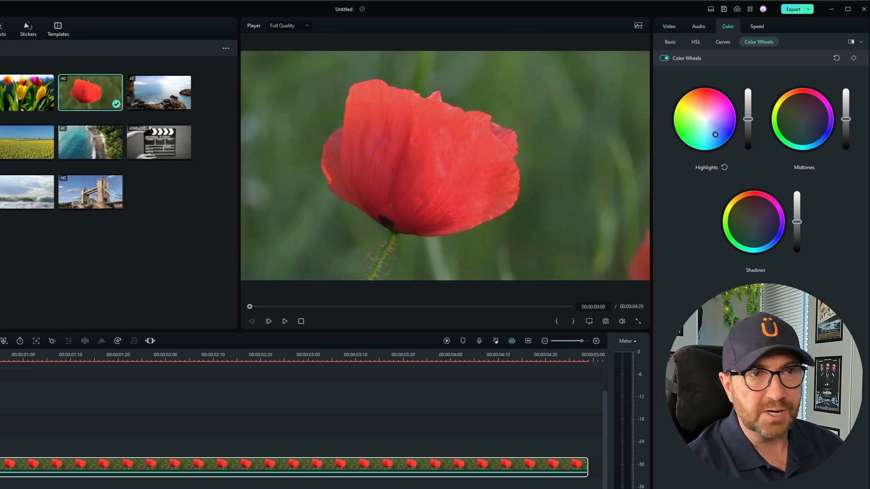
left_click_drag(715, 135, 710, 129)
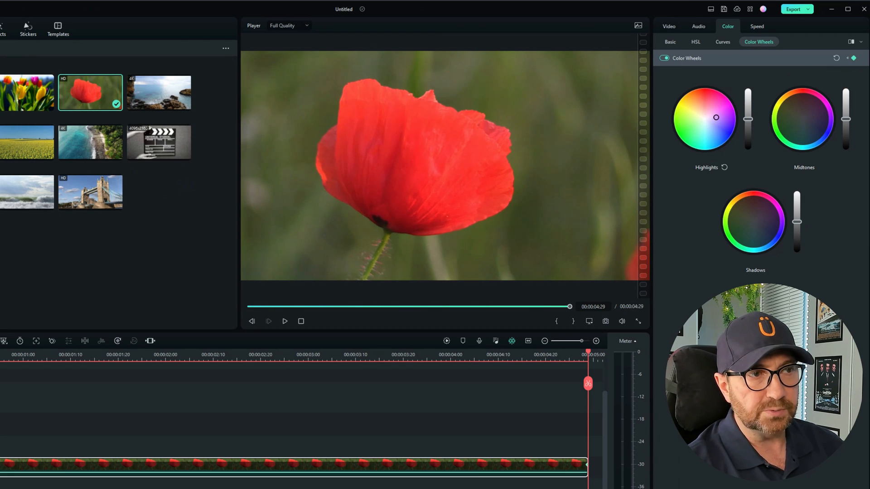
left_click_drag(716, 117, 724, 105)
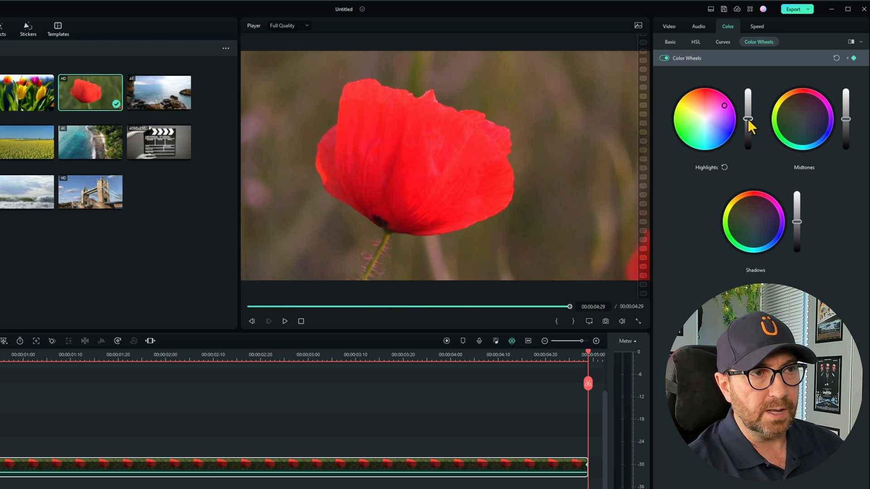
left_click_drag(749, 117, 749, 136)
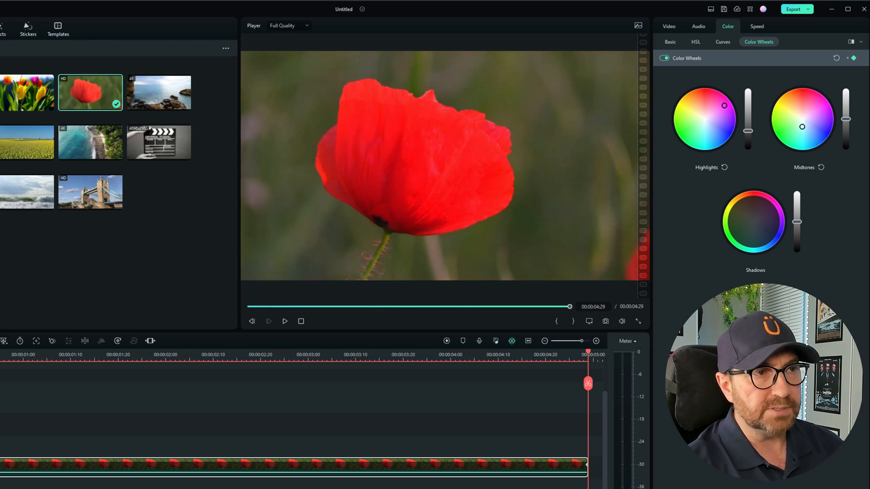
Step: Shift midtones and shadows toward green, darken the shadows, and compare against the original
left_click_drag(803, 127, 808, 121)
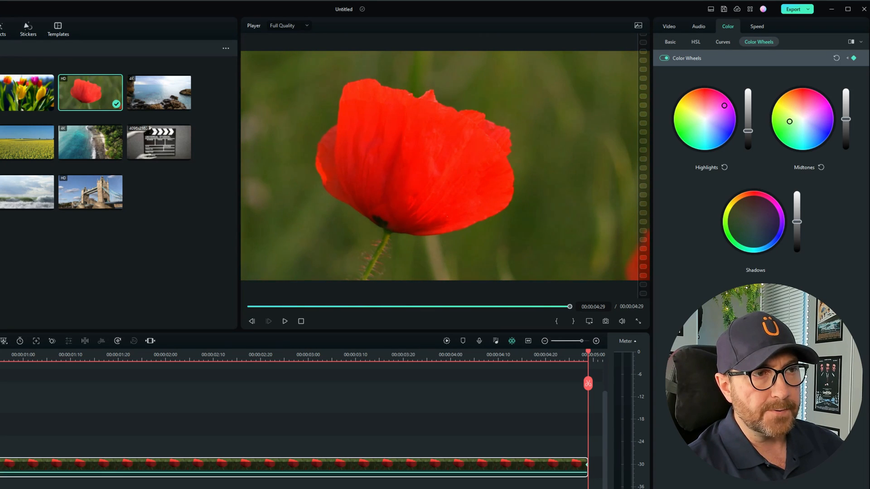
left_click_drag(802, 119, 813, 130)
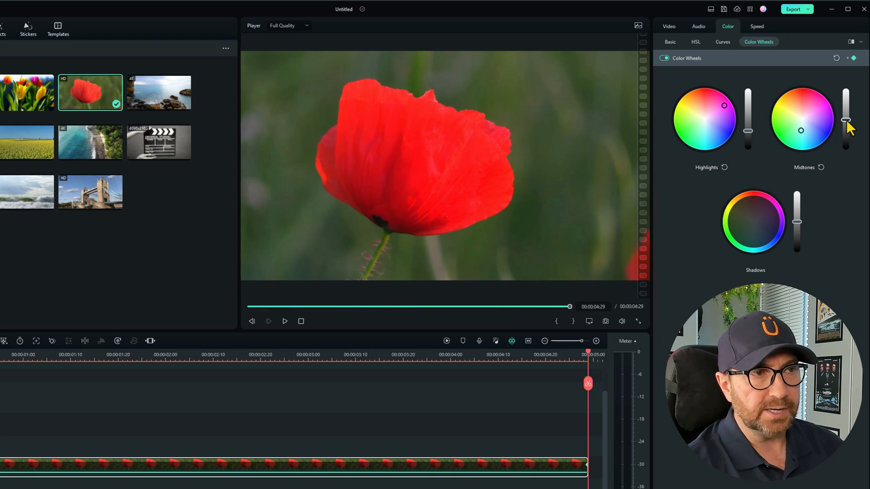
left_click_drag(847, 120, 847, 128)
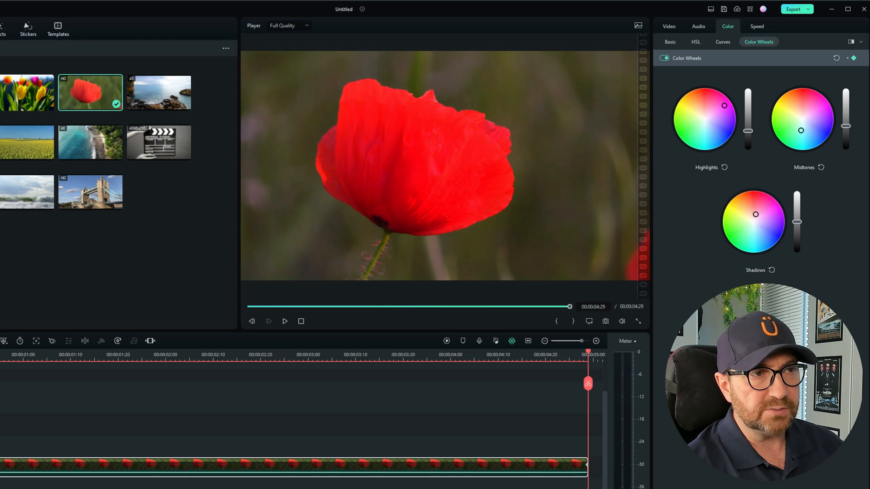
left_click_drag(755, 214, 748, 239)
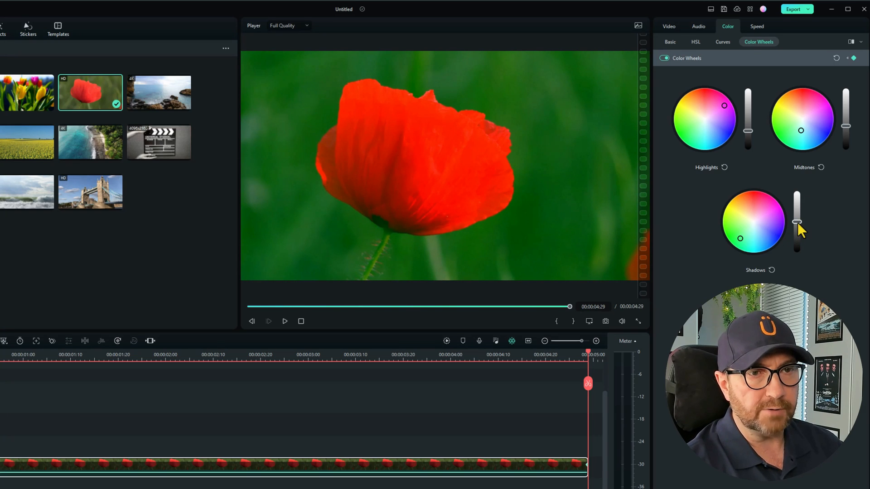
left_click_drag(797, 225, 798, 233)
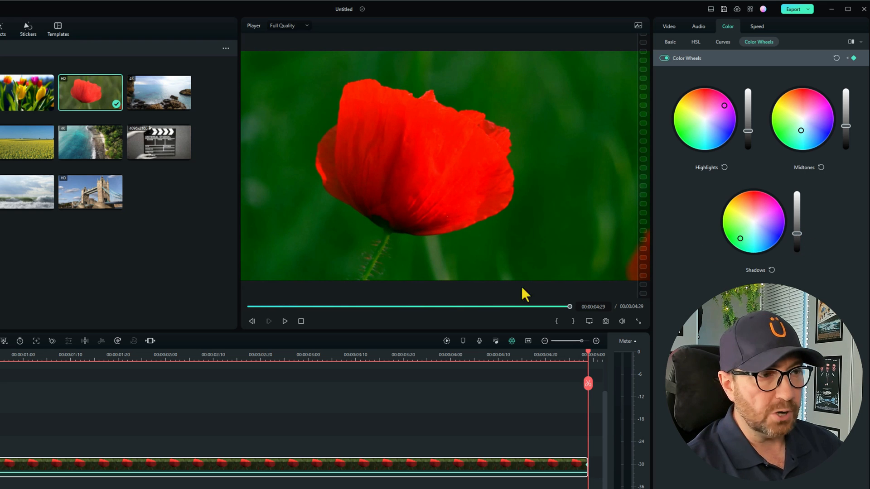
left_click(285, 321)
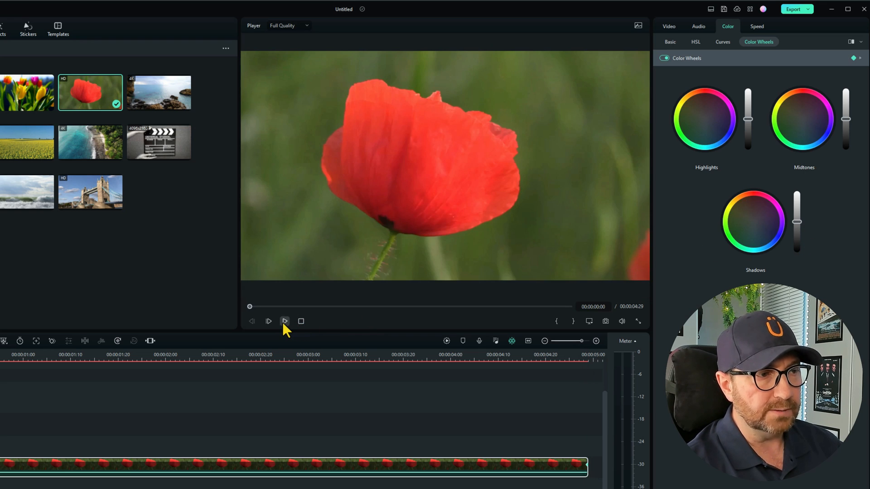
left_click(284, 320)
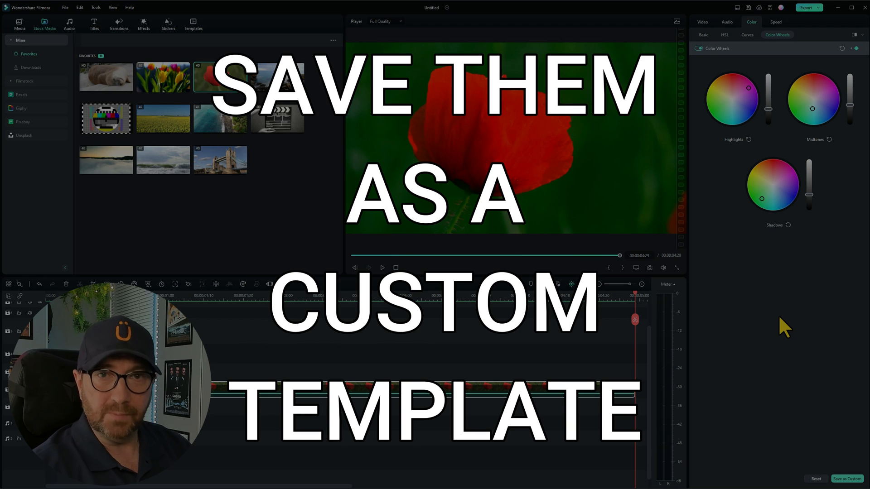
mouse_move(766, 316)
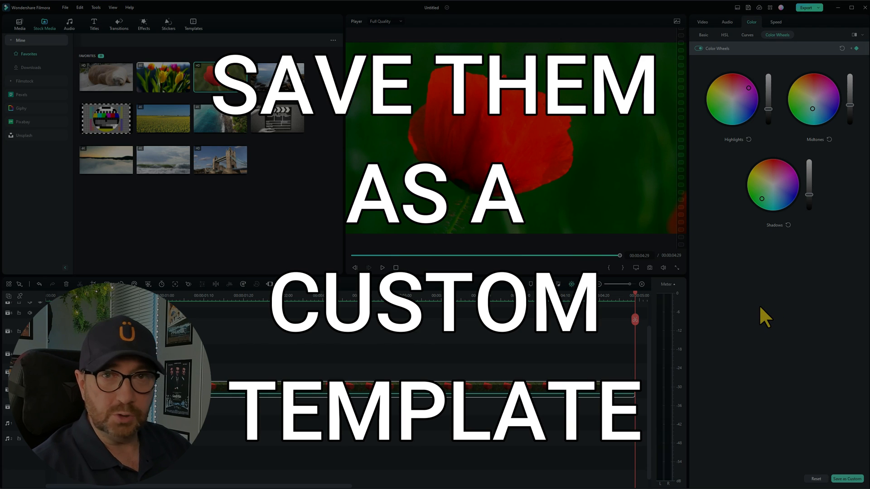
left_click(219, 76)
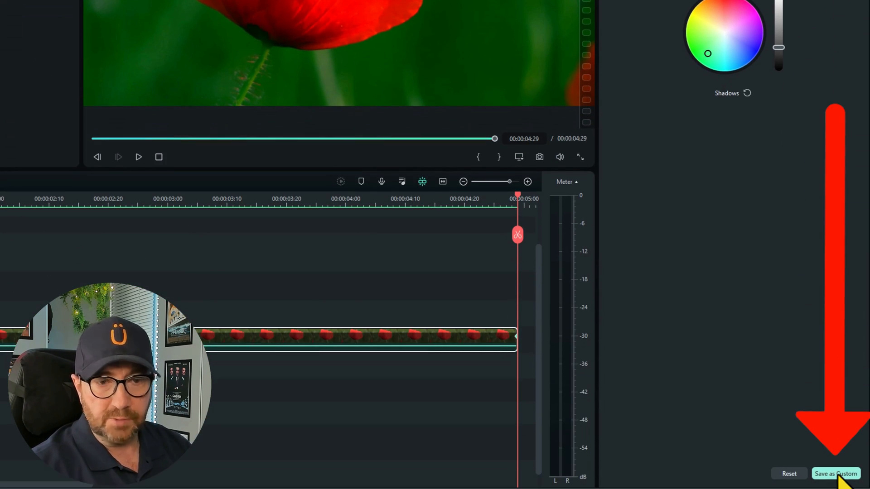
left_click(835, 473)
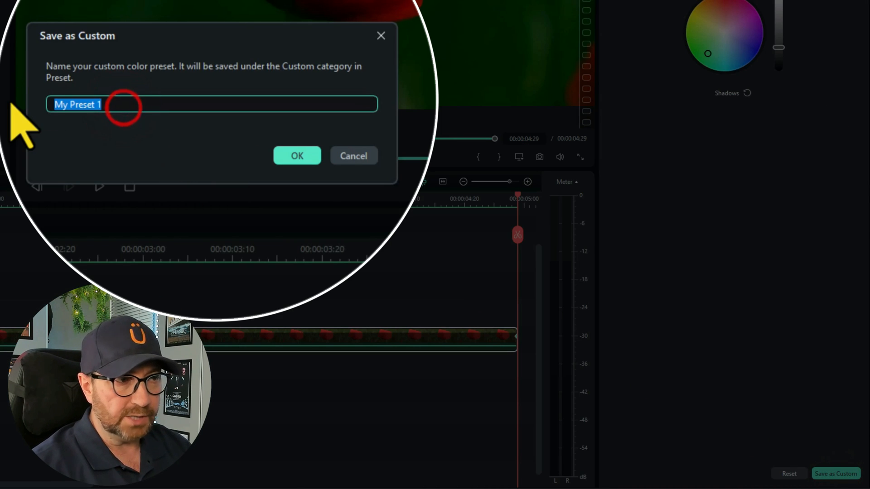
type("Dem")
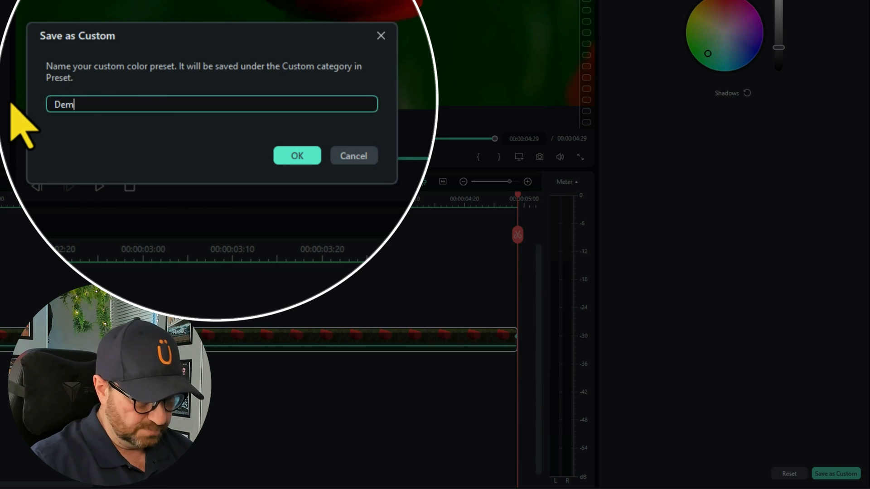
left_click(297, 155)
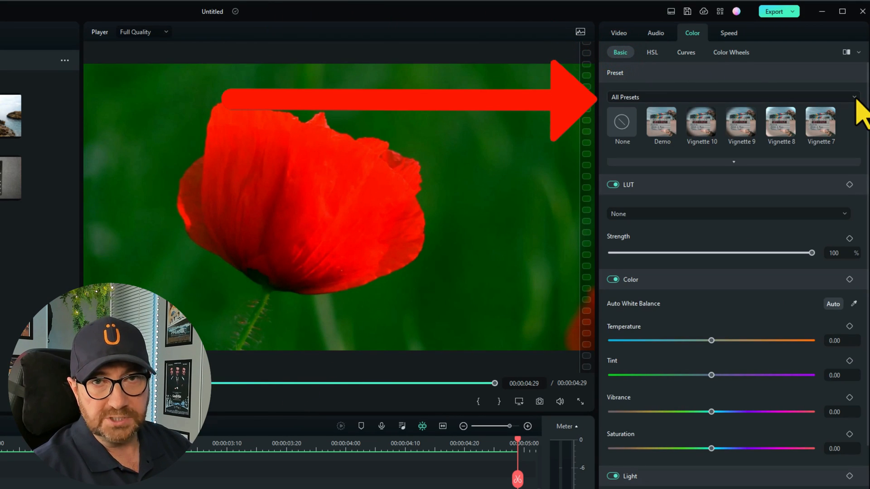
left_click(731, 97)
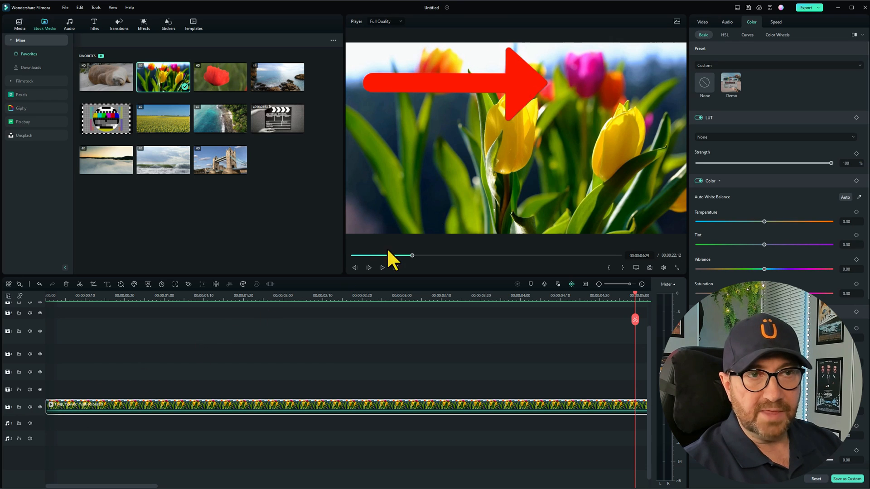
left_click(732, 83)
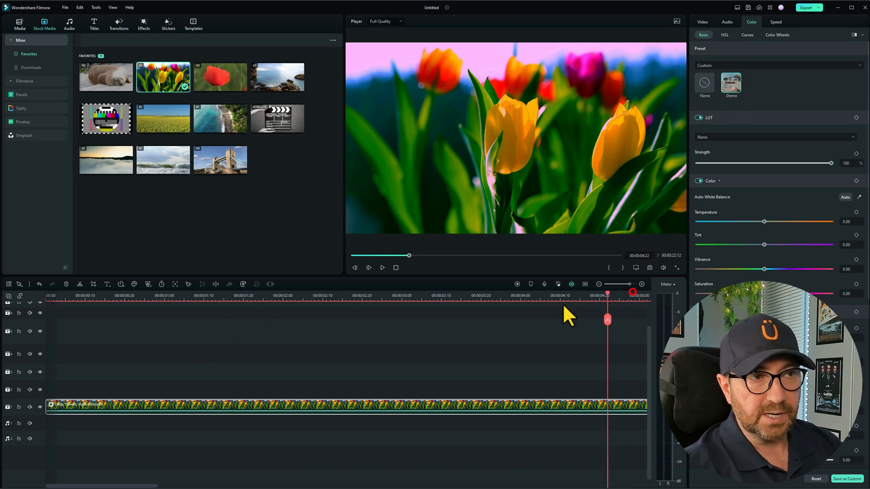
left_click(120, 295)
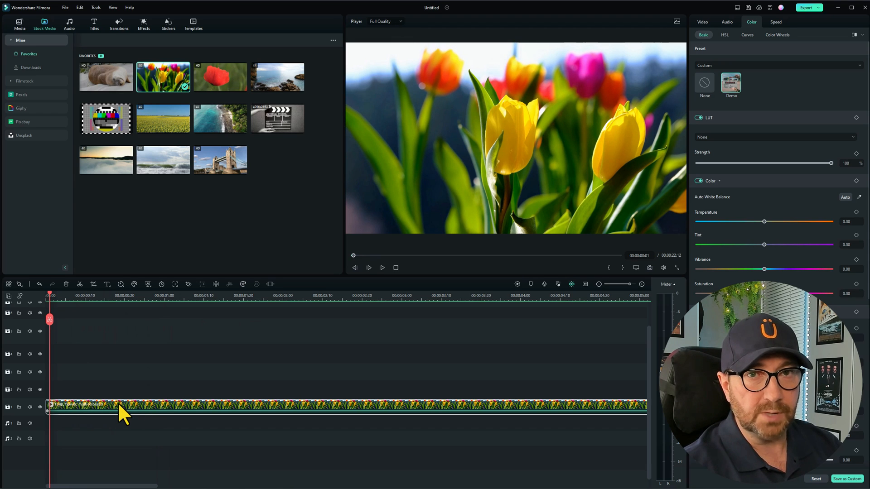
left_click(121, 295)
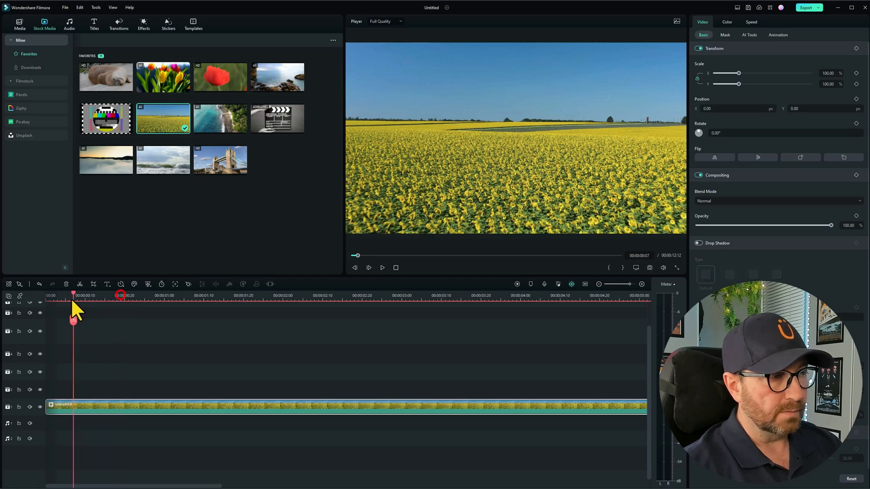
Step: Preview the flower-field clip and grade it warmer, less saturated, higher contrast, LUT strength 55
left_click(381, 268)
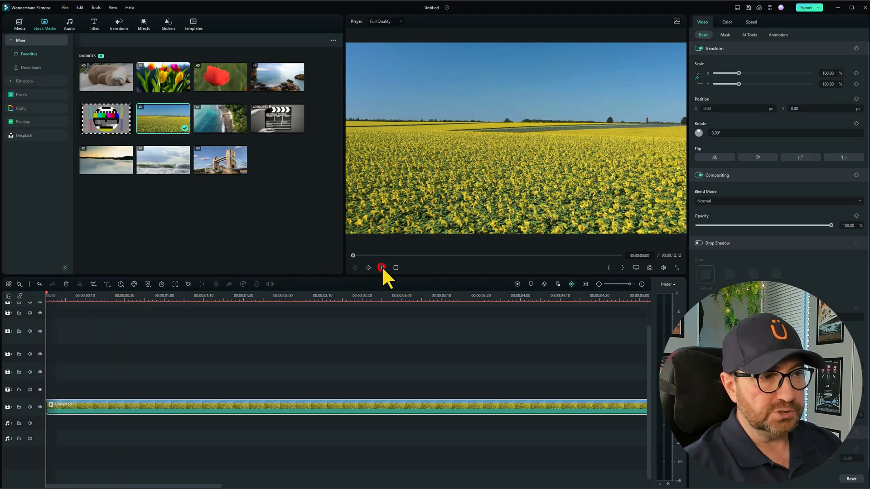
left_click(369, 268)
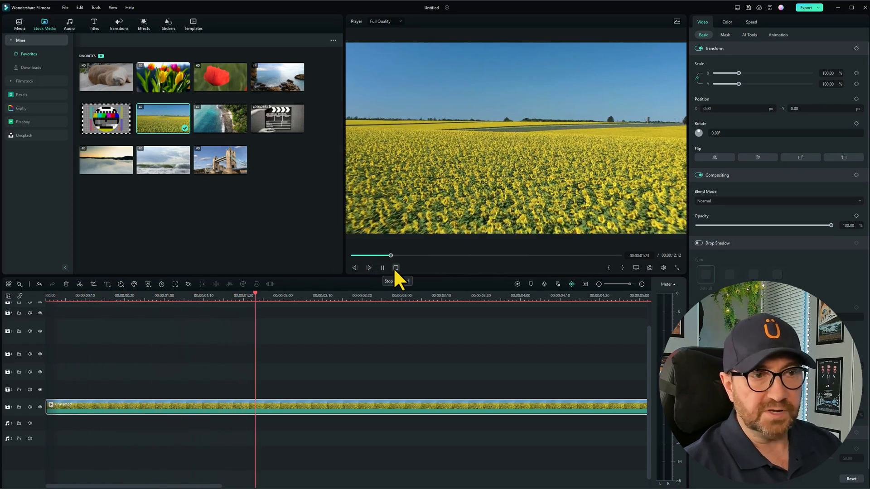
left_click(395, 268)
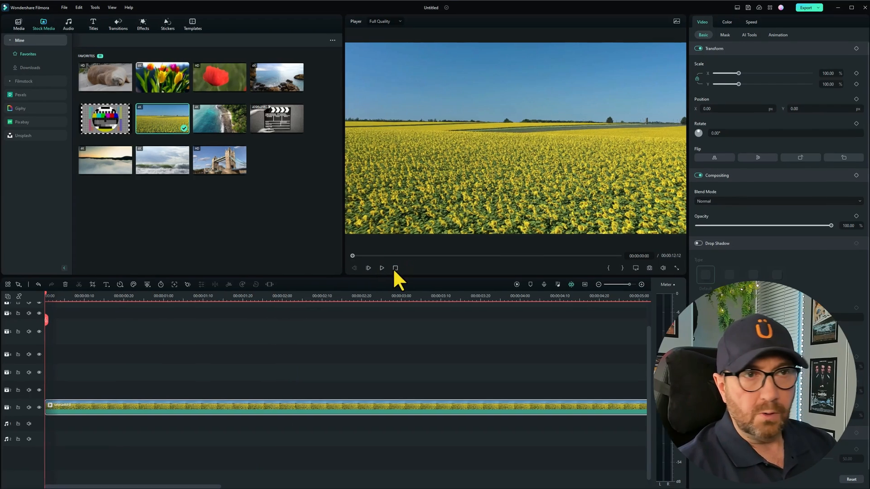
left_click(657, 33)
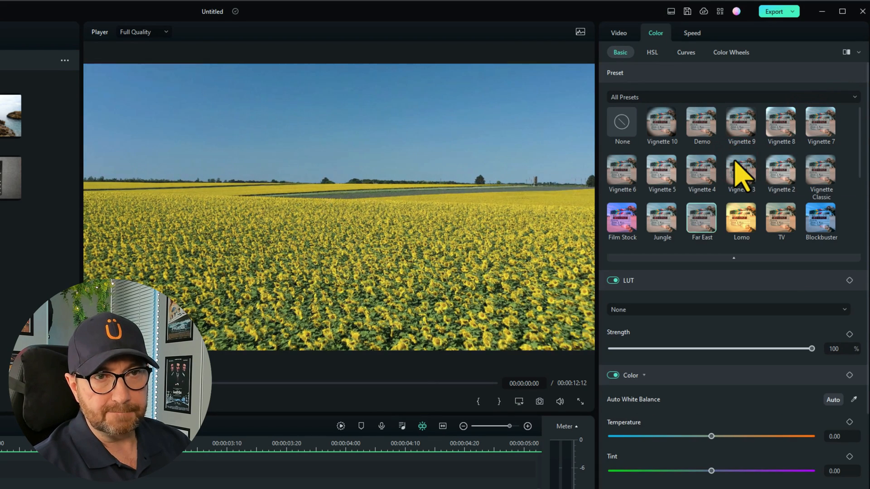
left_click(820, 219)
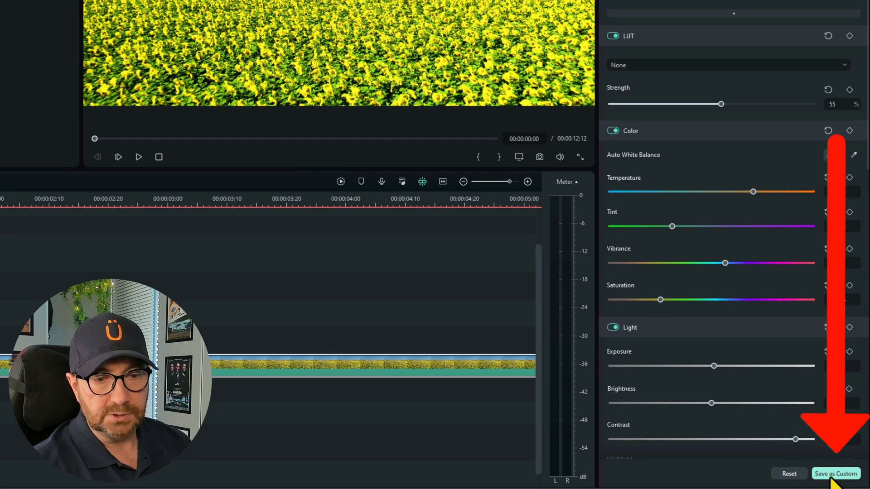
Step: Save the field clip's grade as a custom preset named Demo 2
left_click(835, 474)
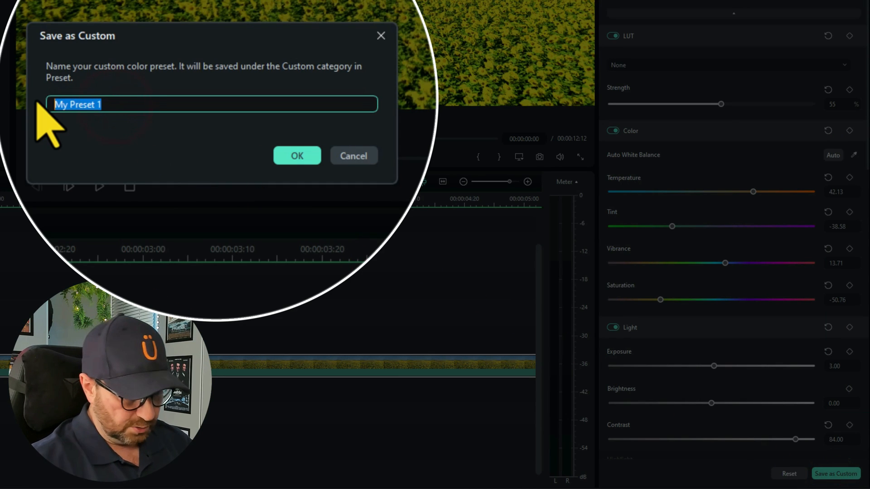
type("Demo 2")
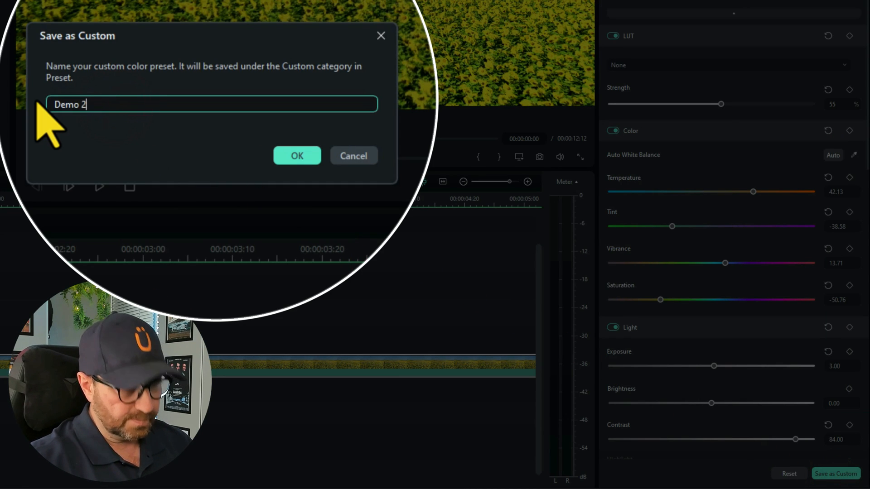
left_click(297, 155)
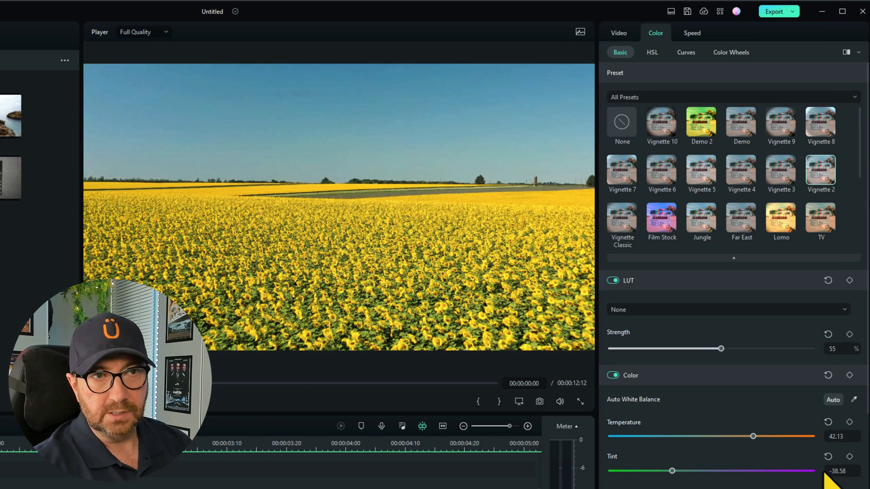
Step: Filter the Preset list to Custom and apply a saved preset, seeing Demo 2 beside Demo
left_click(700, 122)
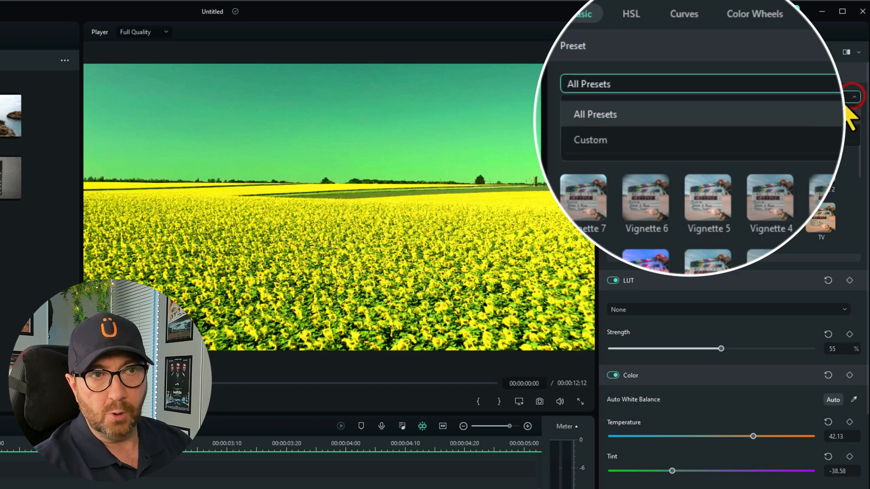
left_click(590, 140)
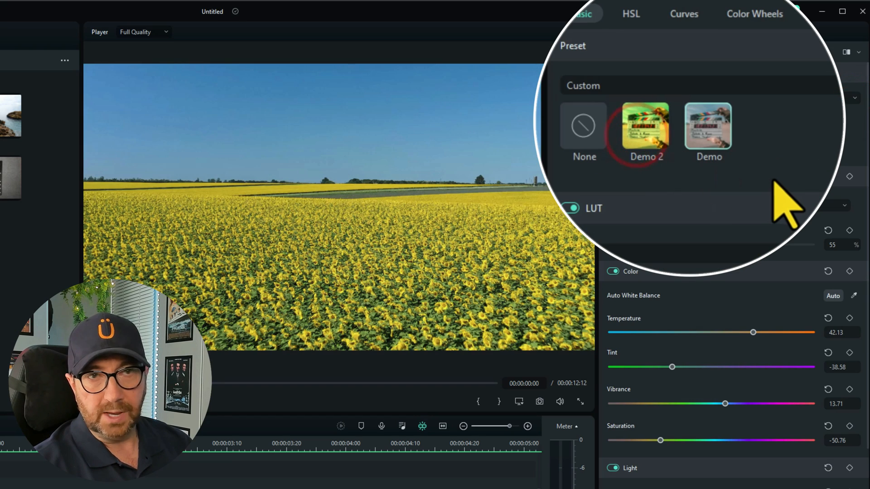
left_click(645, 126)
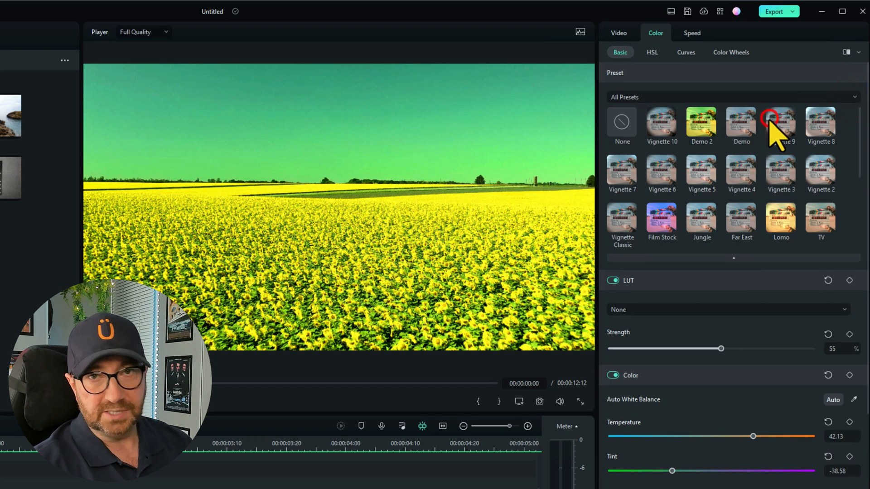
left_click(622, 123)
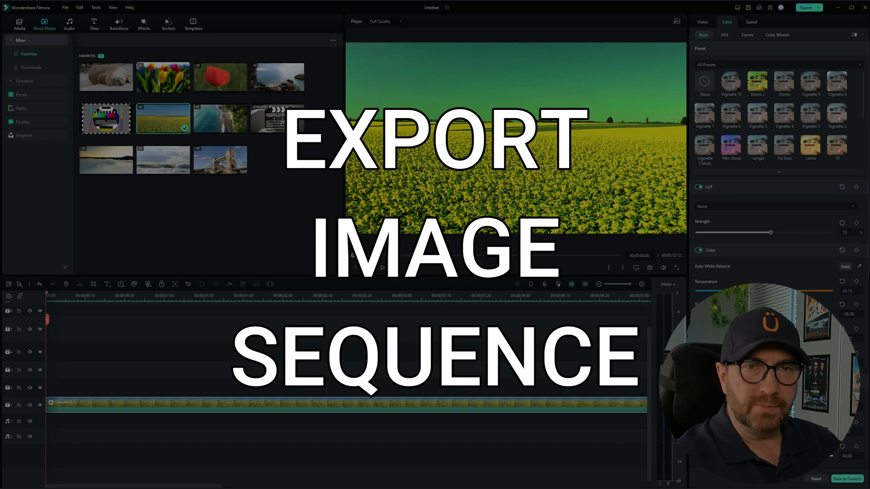
Step: Return the tulip clip's playback to the start, ready for export
left_click(382, 267)
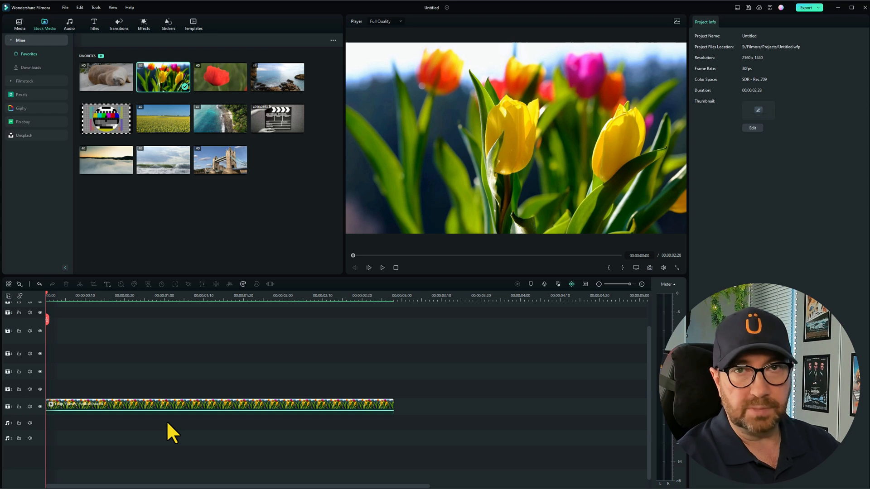
Step: Select the tulip clip and start a local Create Video export
left_click(222, 406)
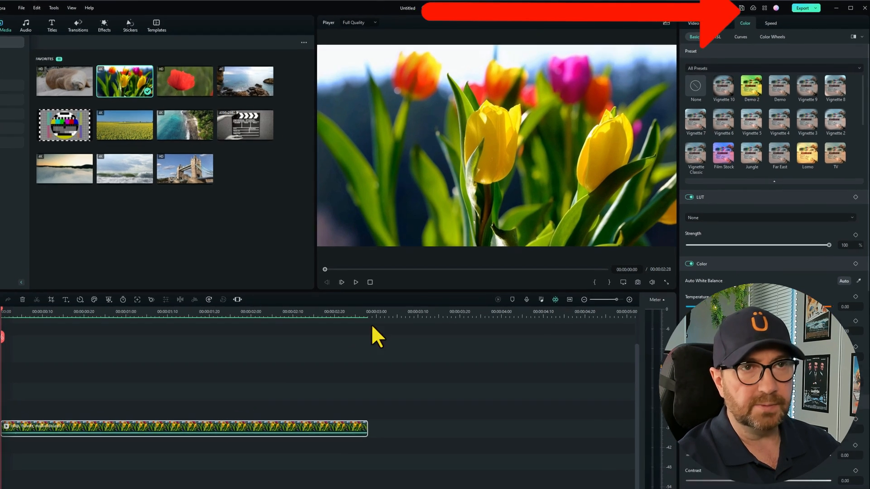
left_click(803, 11)
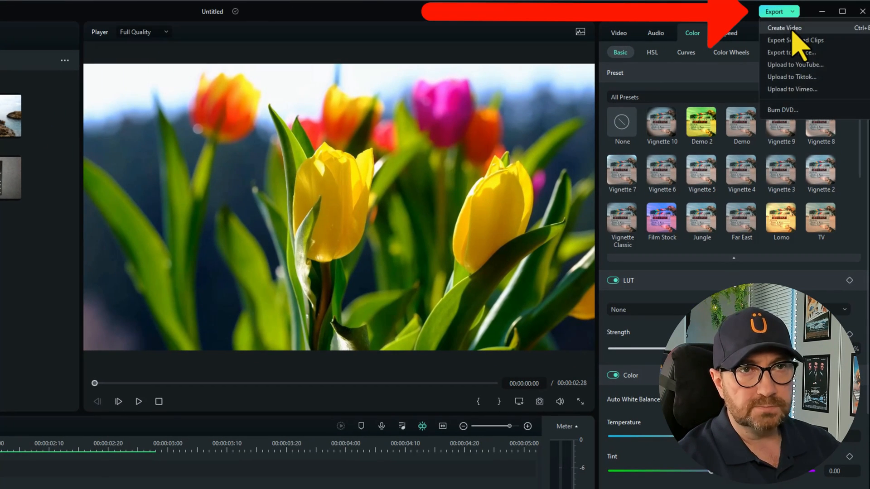
left_click(785, 28)
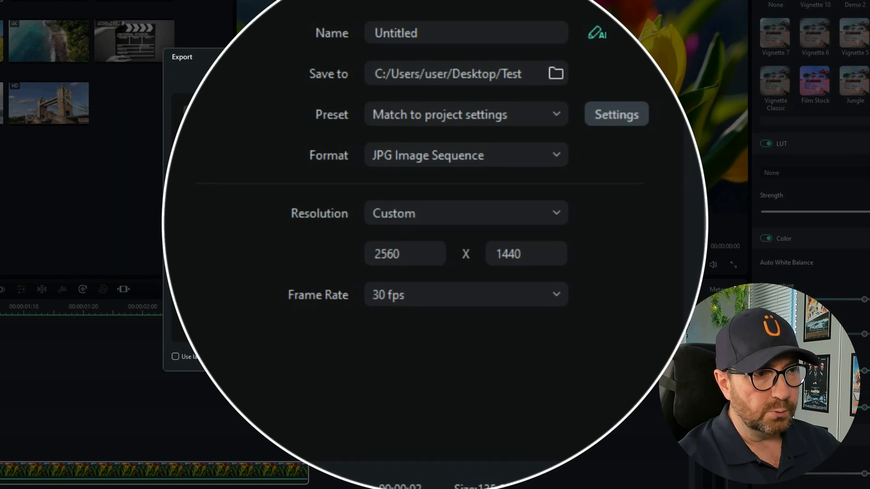
mouse_move(565, 138)
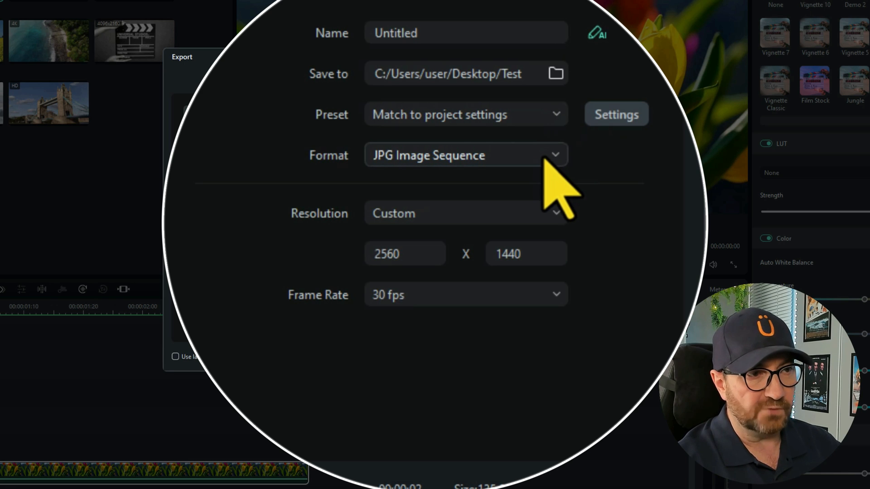
Step: Export the clip to the Test folder as a JPG Image Sequence
left_click(465, 155)
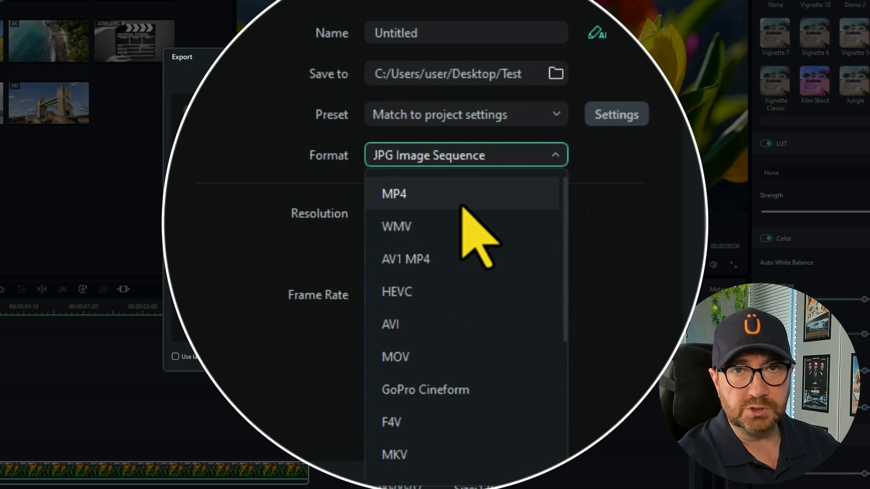
scroll("down", 3)
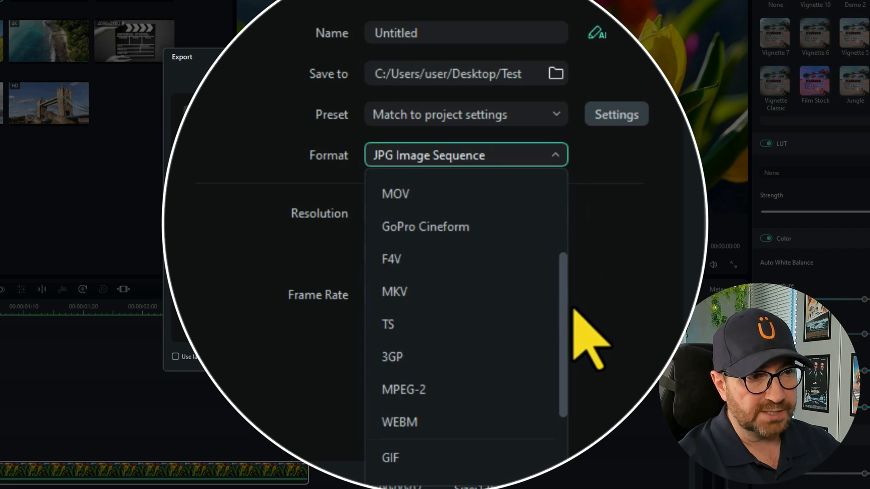
scroll("down", 3)
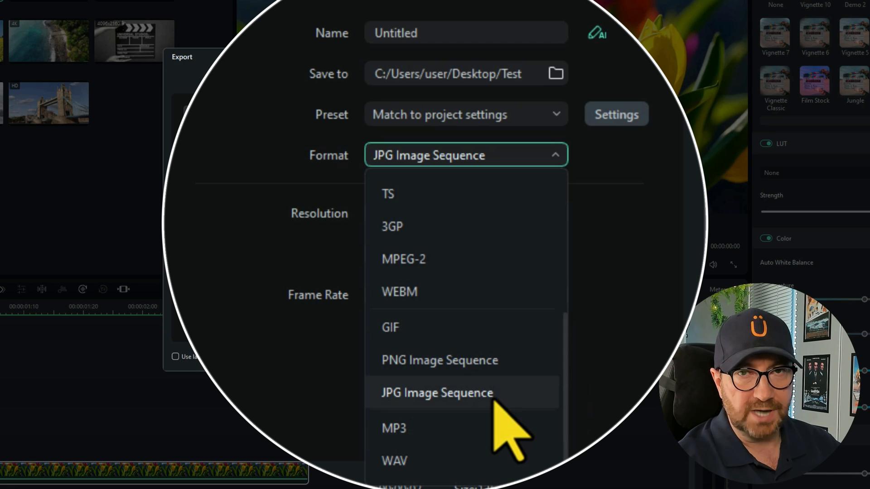
left_click(437, 393)
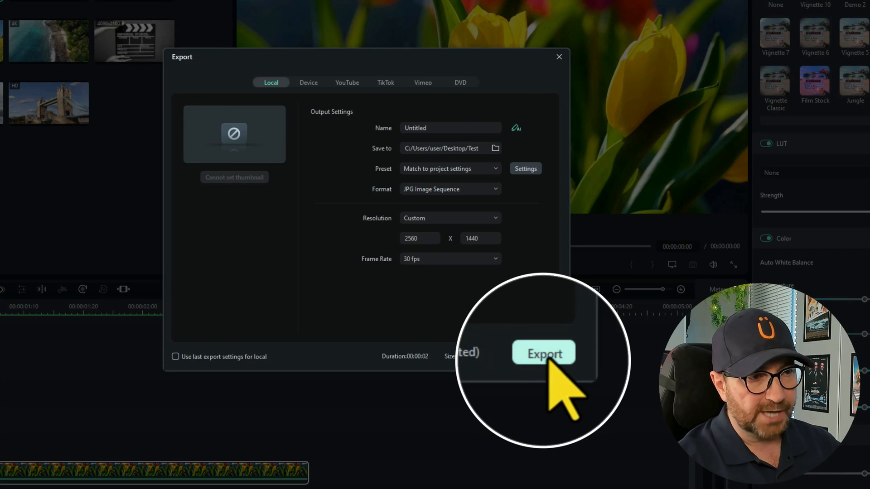
left_click(543, 353)
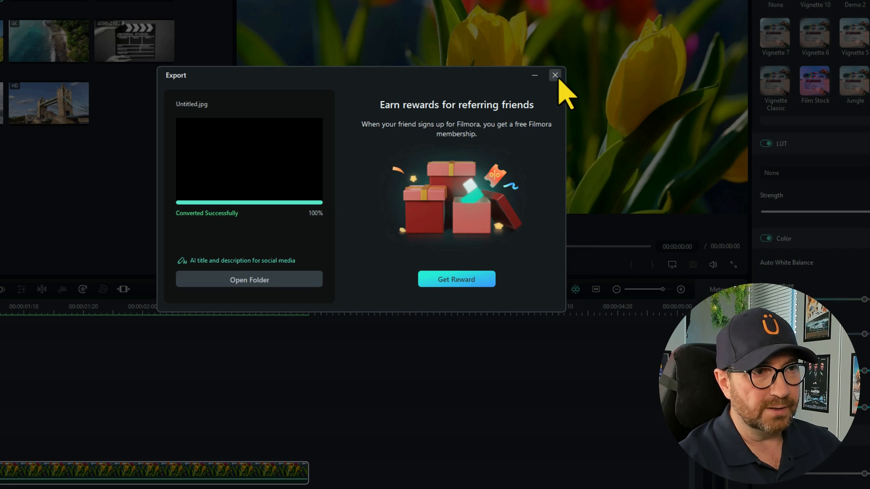
Step: View the exported tulip frames Untitled_0 to Untitled_87 in the Test folder
left_click(555, 75)
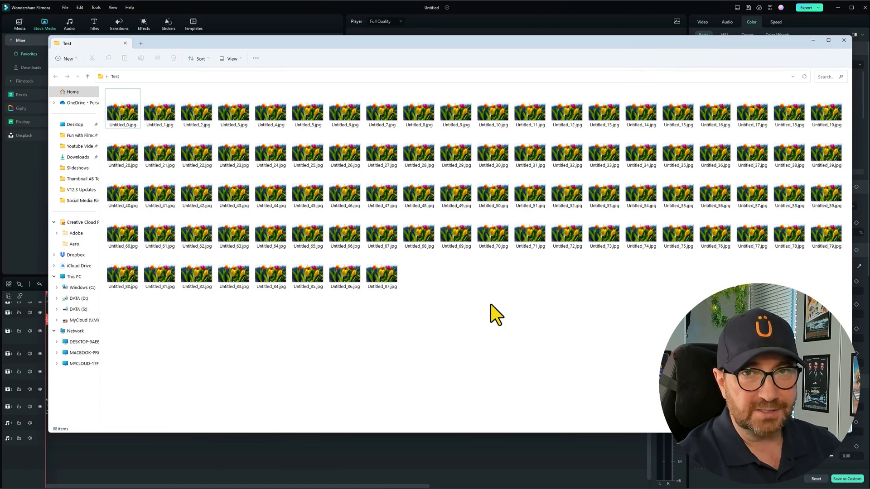
left_click(381, 272)
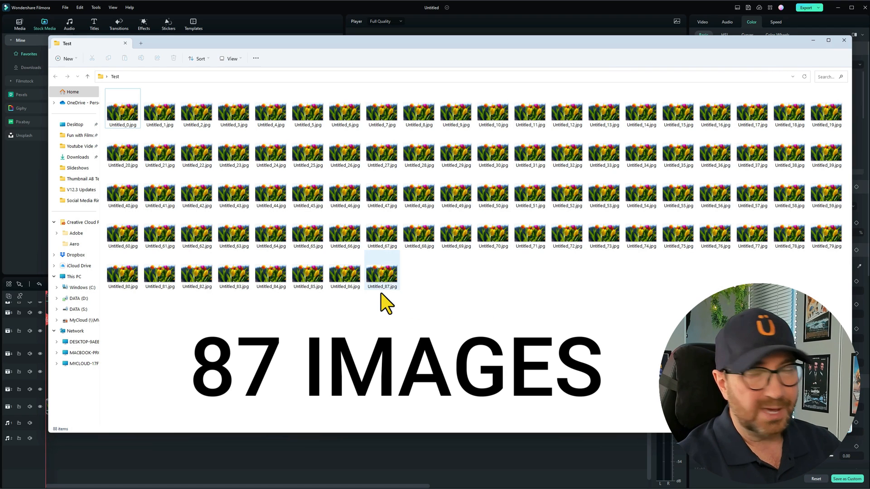